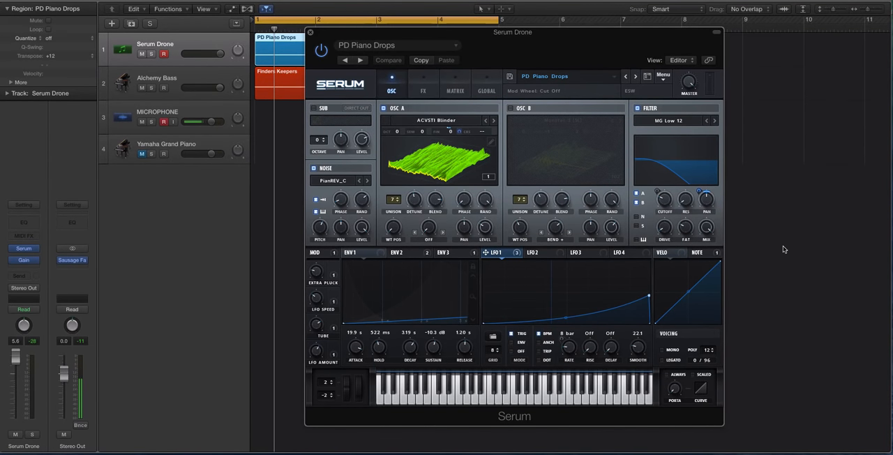
Step: Finish auditioning in Serum, move its window aside and close the plug-in
left_click(164, 120)
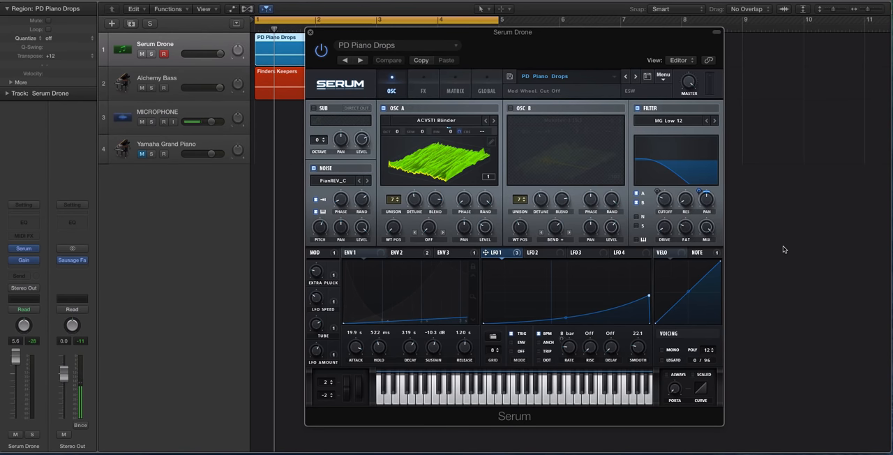
left_click(163, 122)
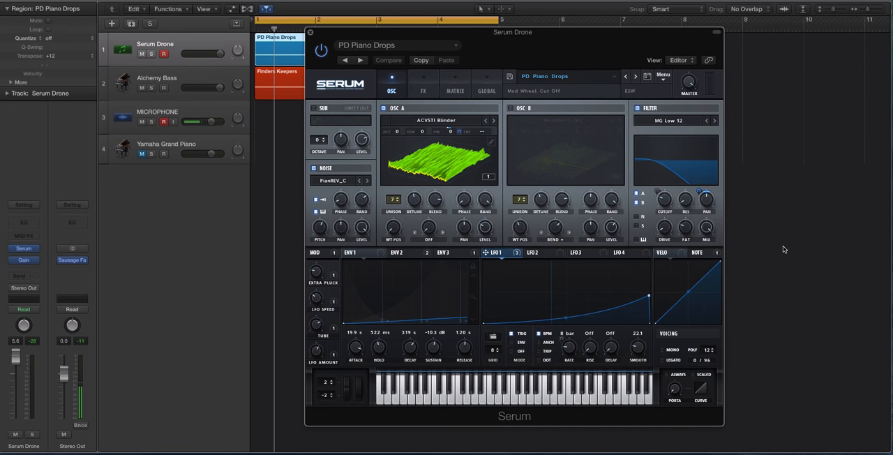
left_click(163, 122)
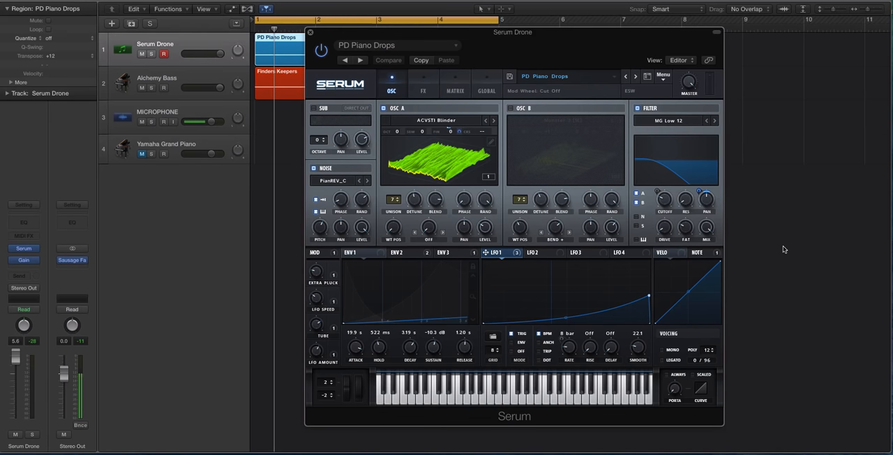
left_click(164, 121)
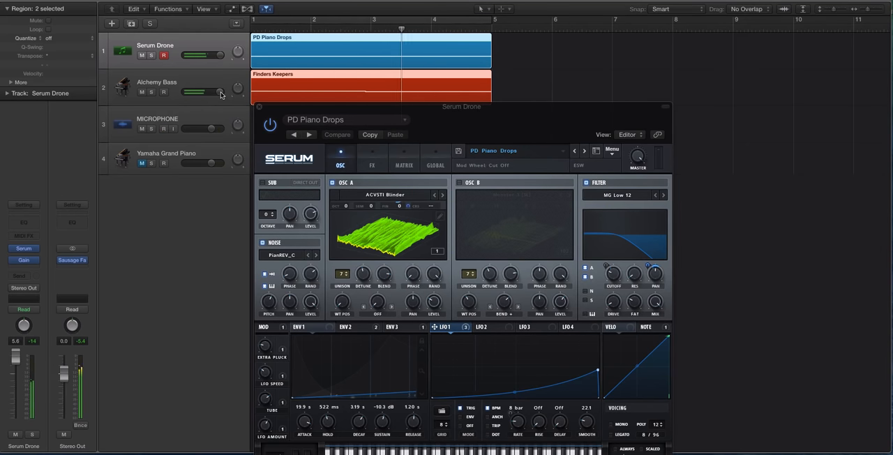
left_click(449, 30)
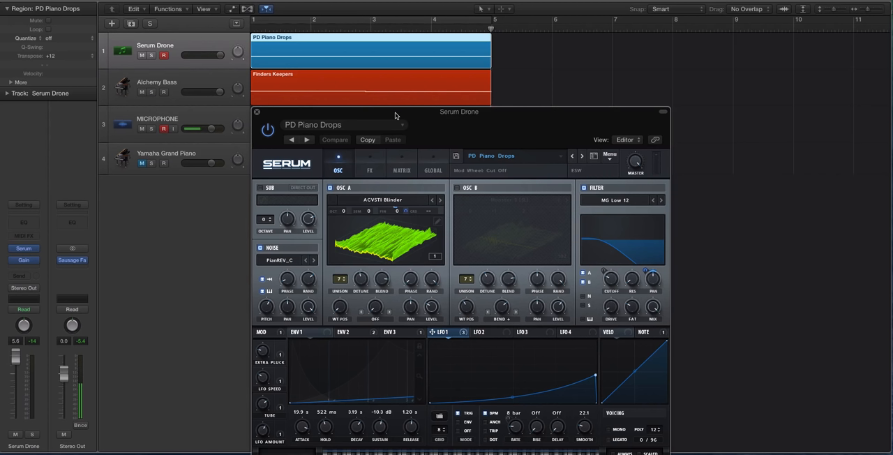
mouse_move(460, 120)
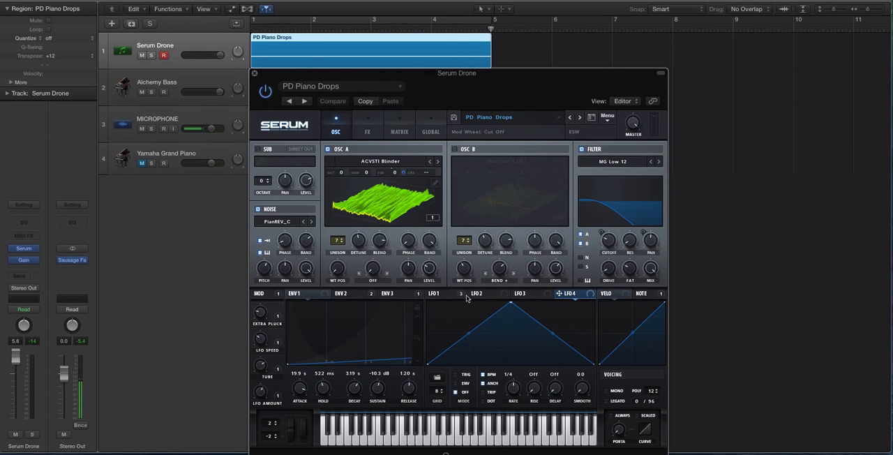
left_click(434, 293)
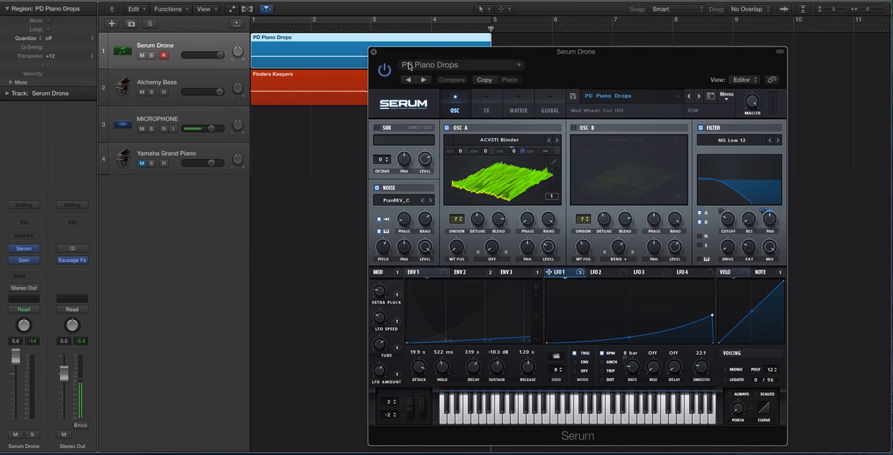
left_click_drag(577, 52, 454, 113)
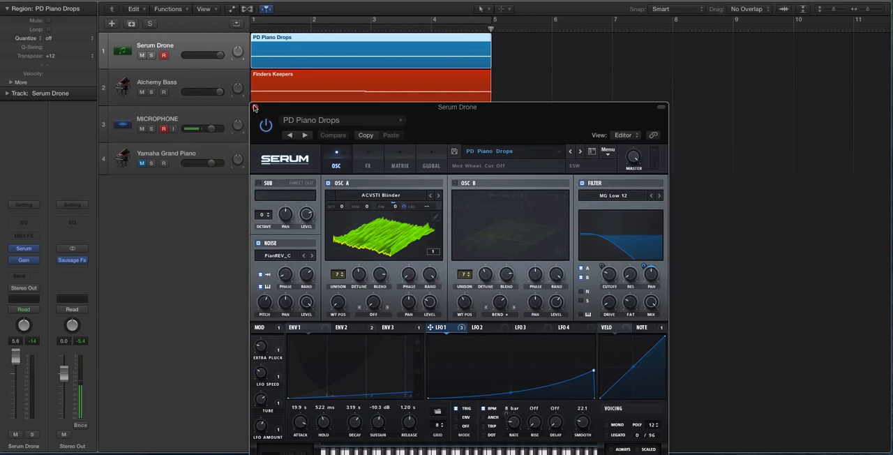
left_click(253, 107)
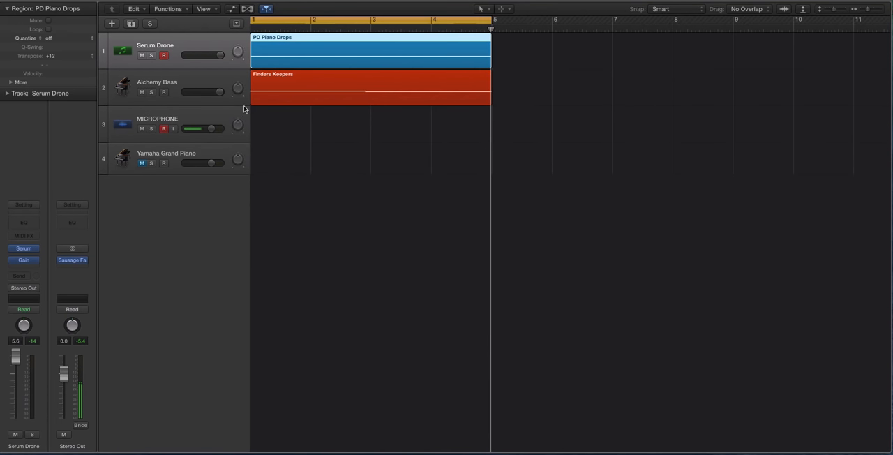
Step: Mute the Serum Drone and Alchemy Bass tracks and create a region on the Yamaha Grand Piano track
left_click(157, 123)
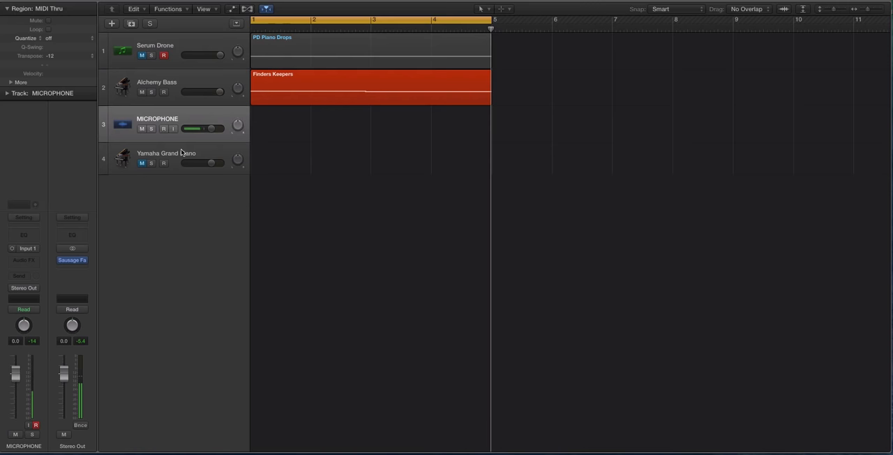
left_click(154, 45)
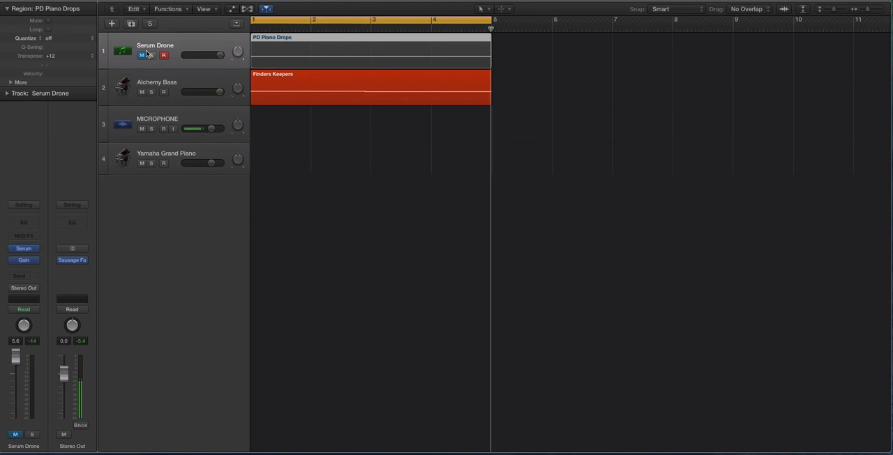
left_click(162, 55)
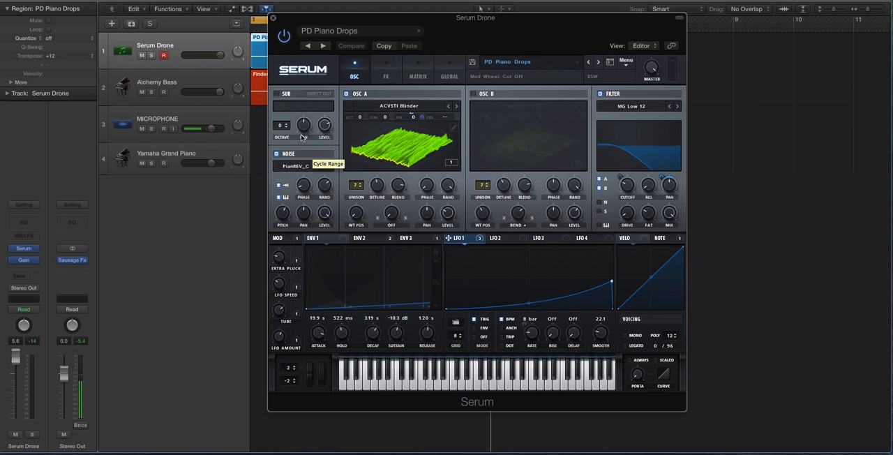
mouse_move(303, 147)
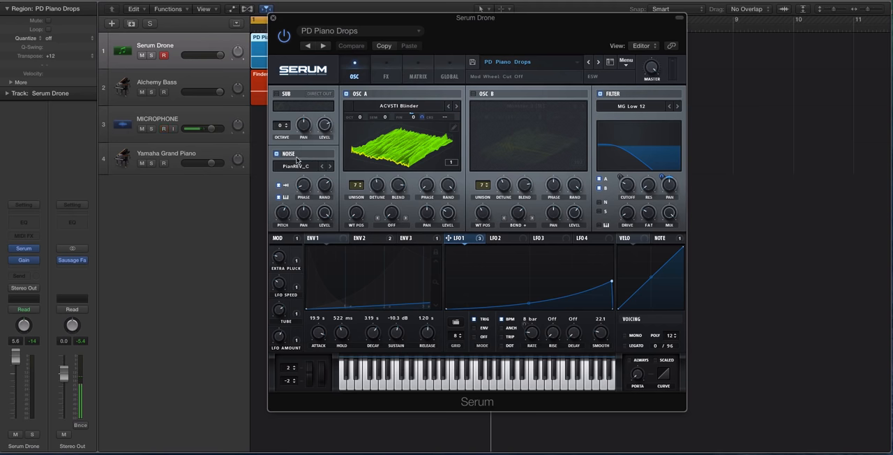
left_click(272, 17)
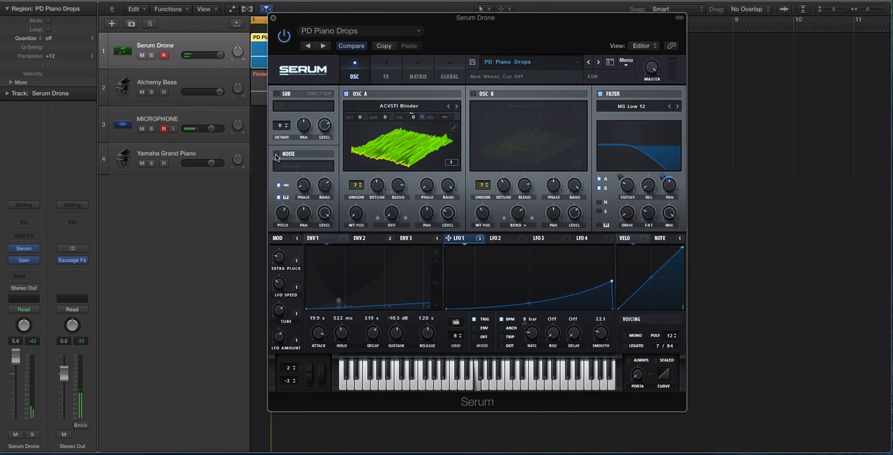
left_click(272, 18)
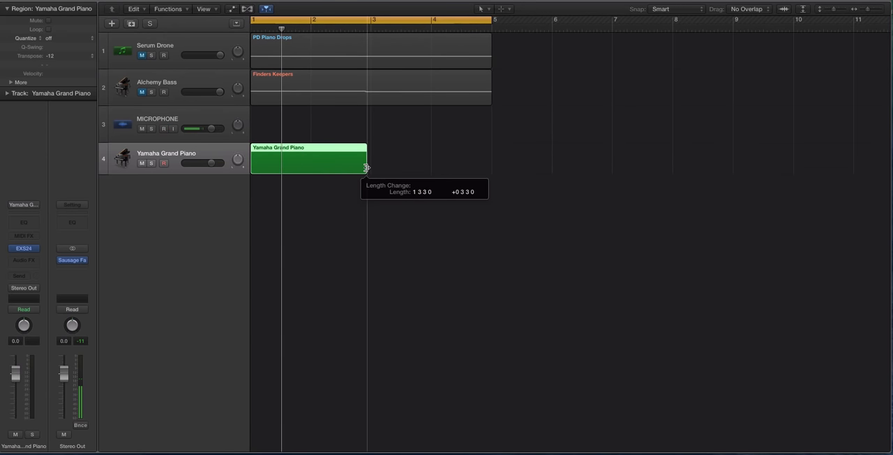
Step: Extend the piano region to bar 3 and open it in the Piano Roll
left_click_drag(366, 162, 370, 162)
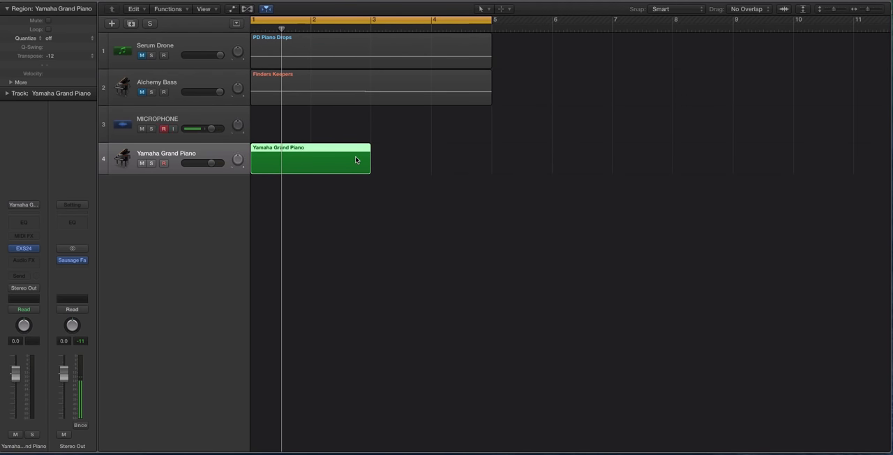
double_click(309, 160)
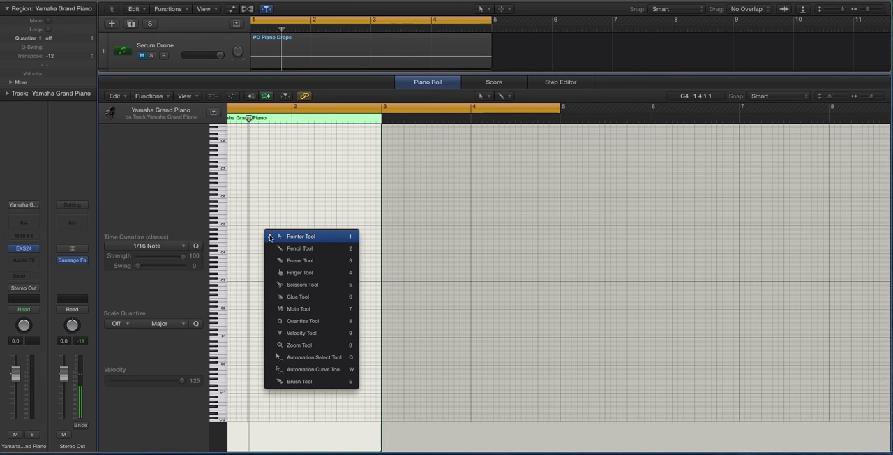
Step: Draw one sustained C4 note across the region with the Pencil tool, nudge its velocity up, and close the editor
left_click(301, 236)
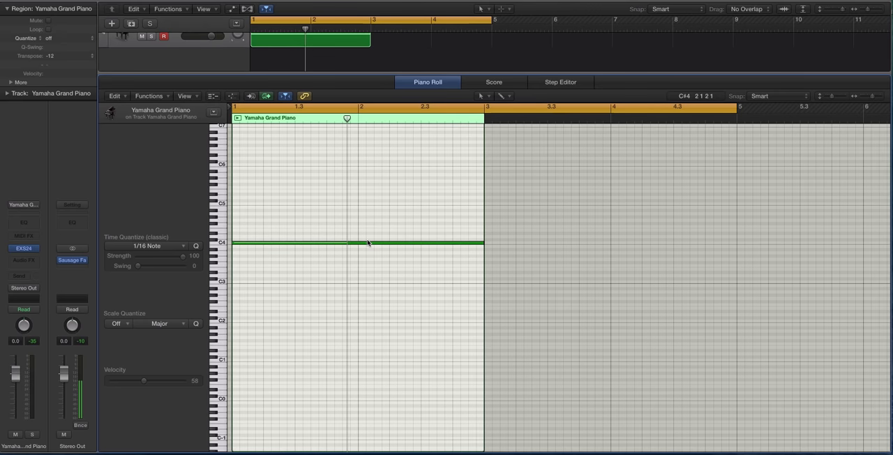
left_click(363, 242)
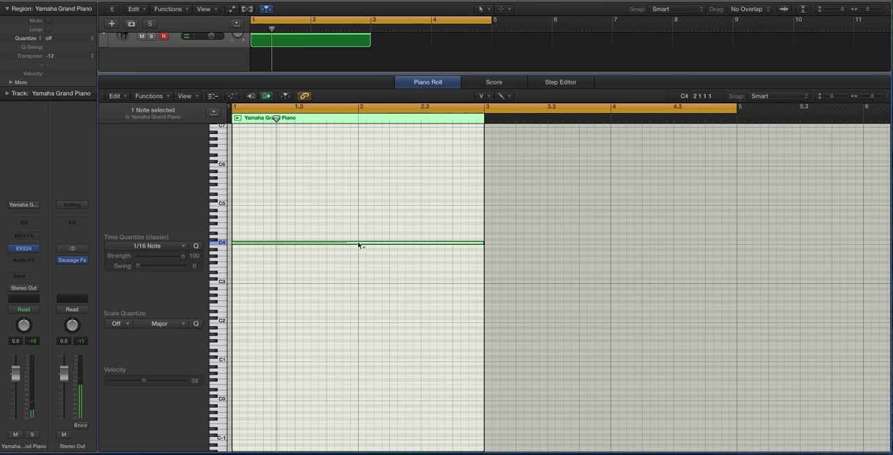
left_click_drag(359, 243, 359, 240)
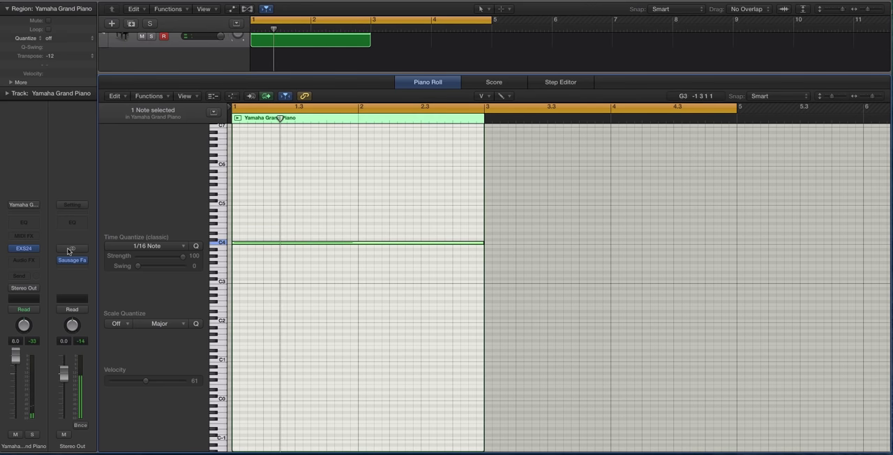
left_click(356, 39)
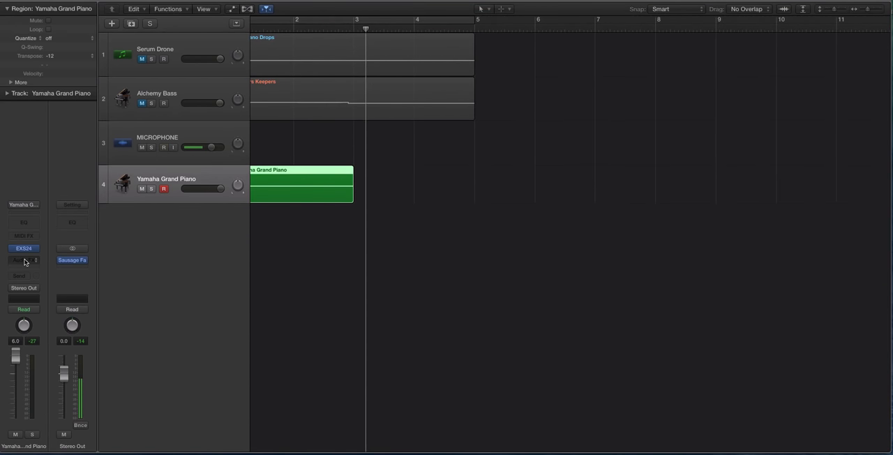
Step: Insert ValhallaVintageVerb in stereo on the piano track with Ambience mode and 1980s colour
left_click(23, 260)
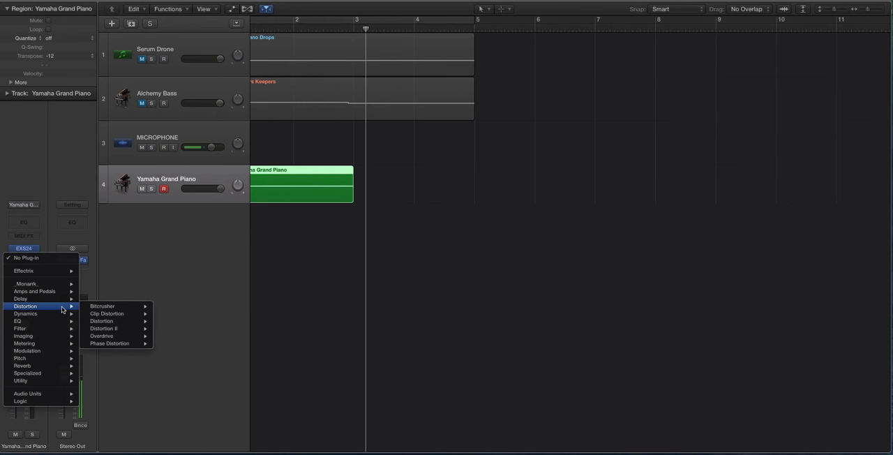
mouse_move(39, 358)
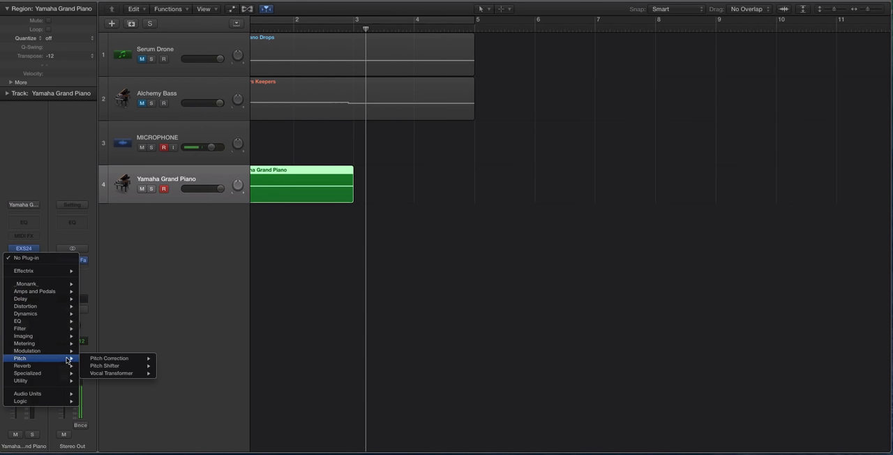
mouse_move(25, 306)
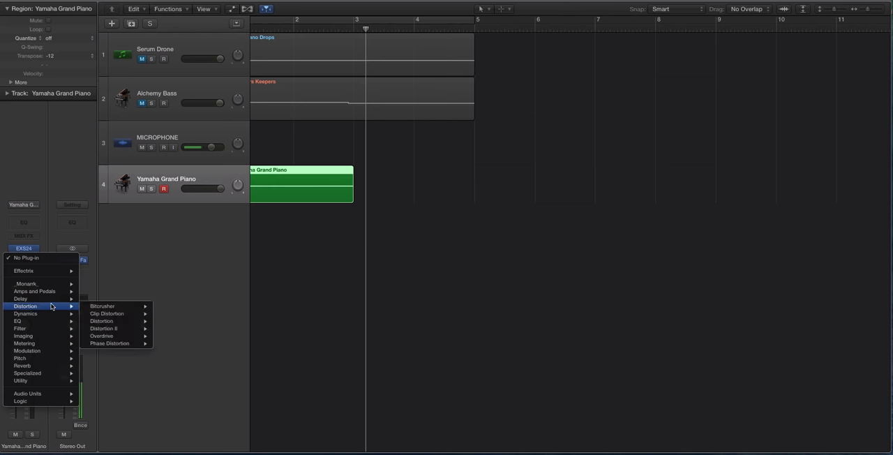
mouse_move(25, 283)
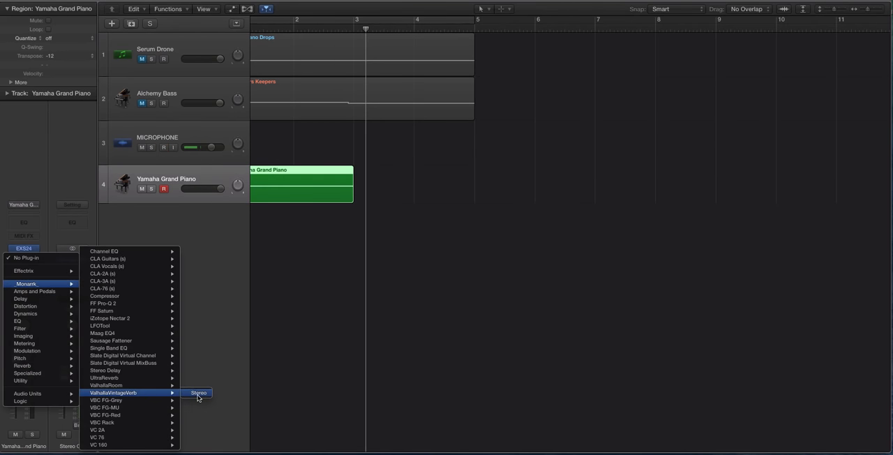
left_click(198, 393)
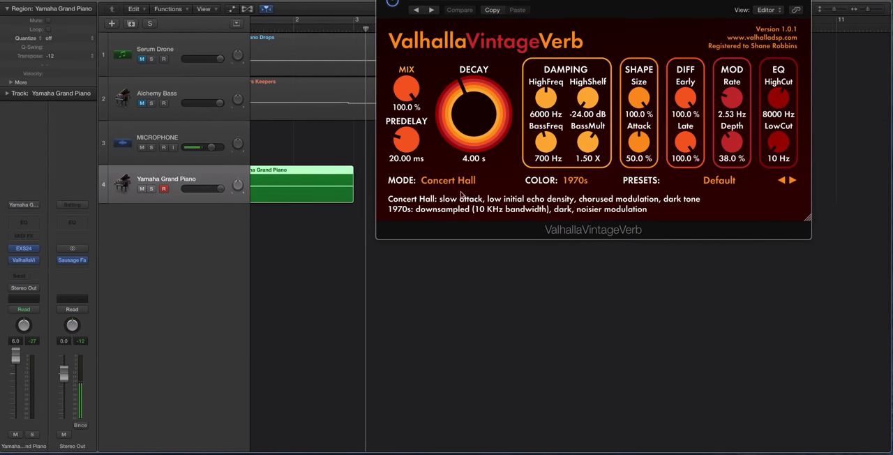
left_click(448, 180)
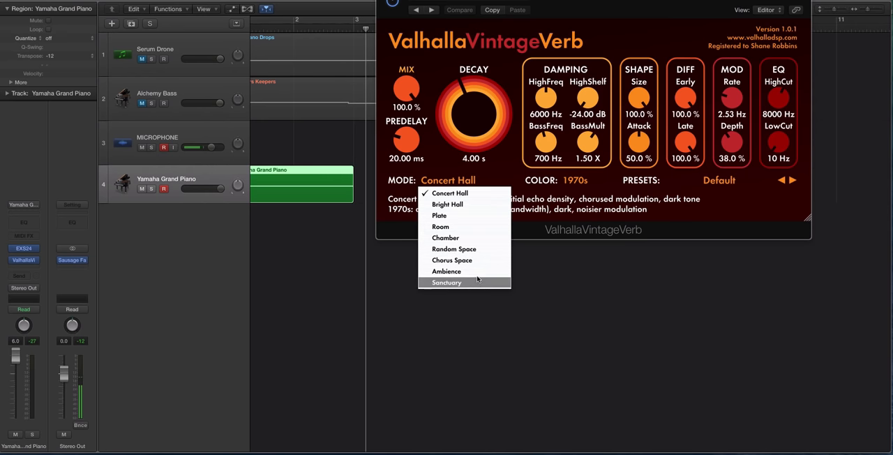
left_click(447, 271)
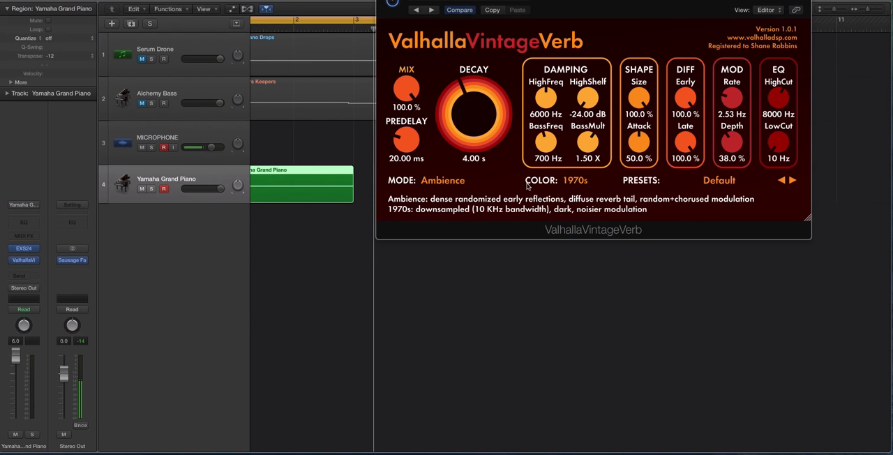
left_click(718, 180)
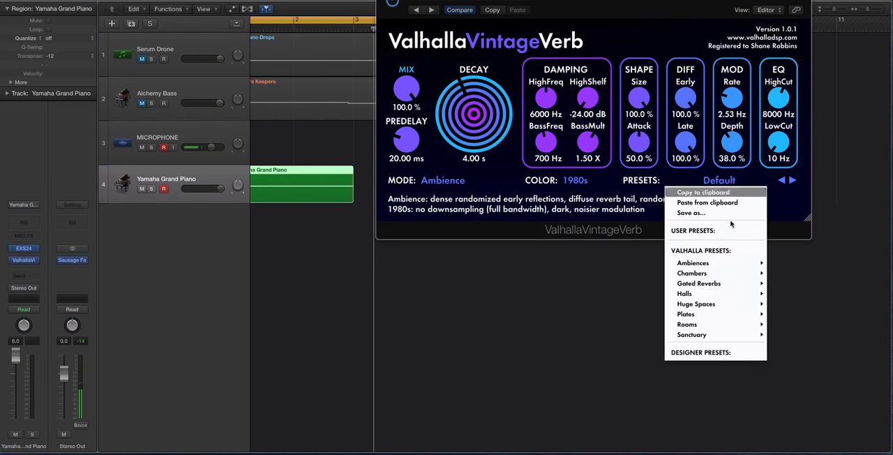
Step: Load the Sanctuary Vocal Air preset, lengthen decay toward 50 s and switch the colour mode
left_click(696, 303)
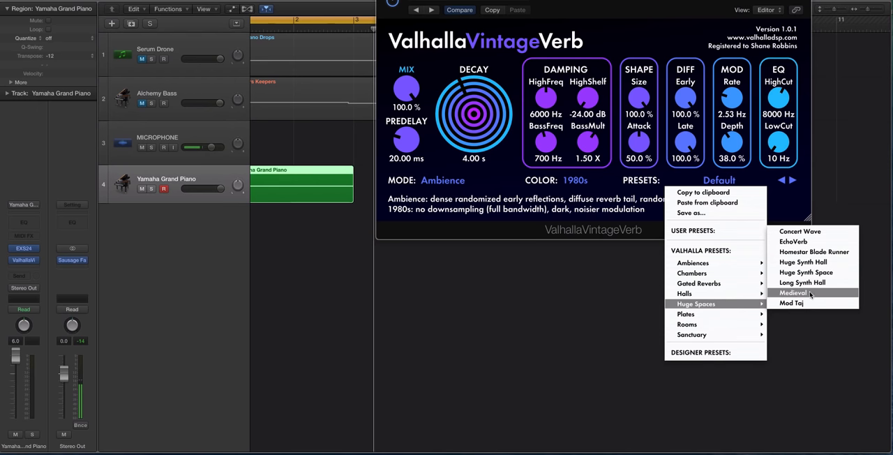
left_click(791, 303)
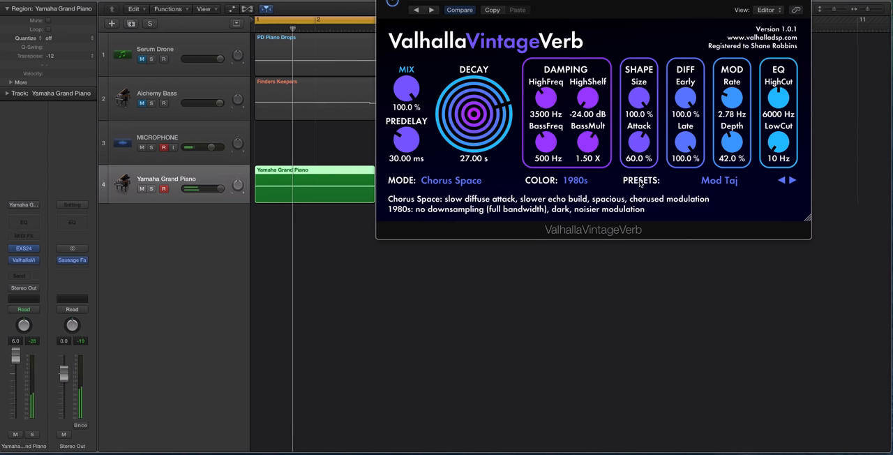
left_click(641, 180)
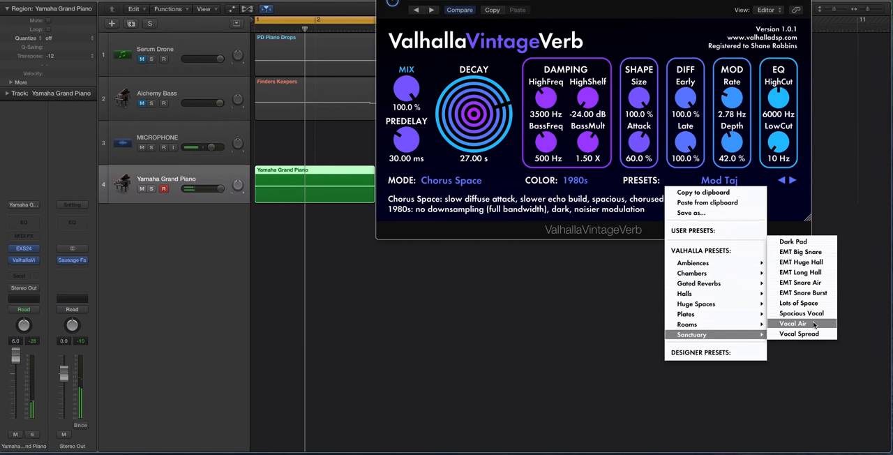
left_click(792, 323)
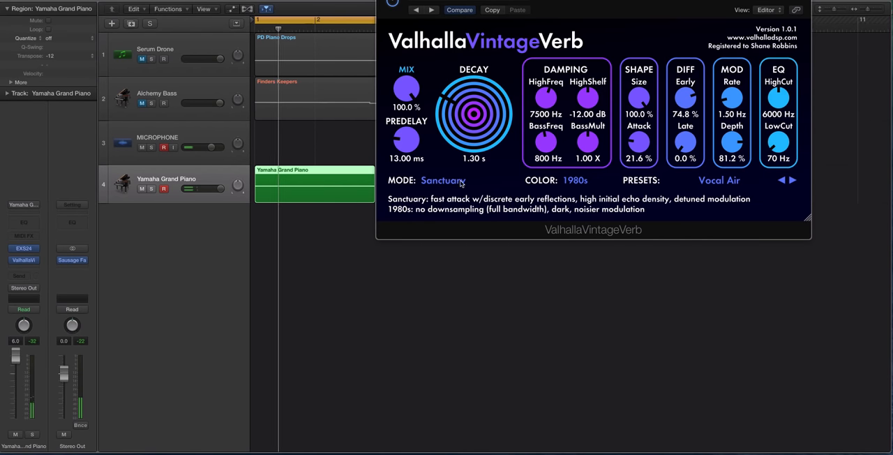
left_click_drag(474, 111, 474, 70)
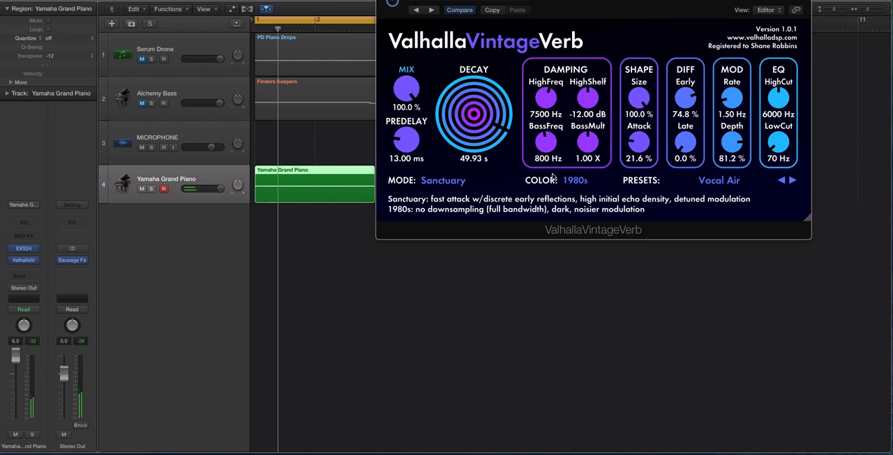
left_click(575, 180)
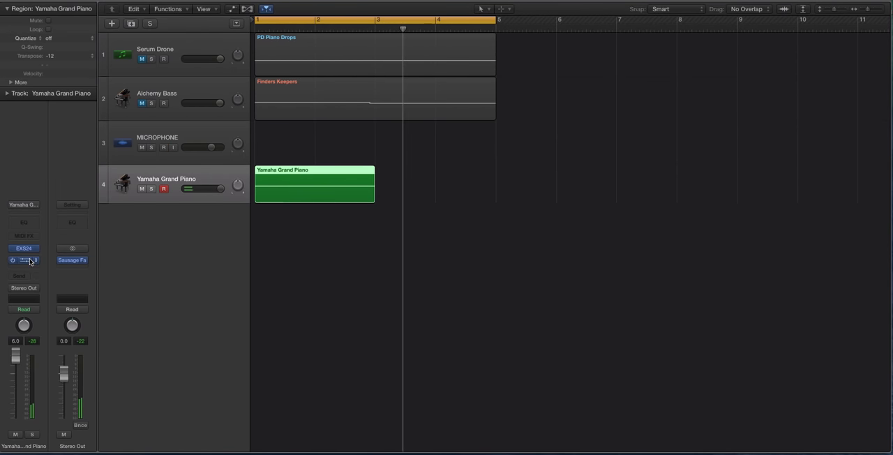
Step: Reopen ValhallaVintageVerb on the piano track and lower its mix to about 73%
left_click(24, 259)
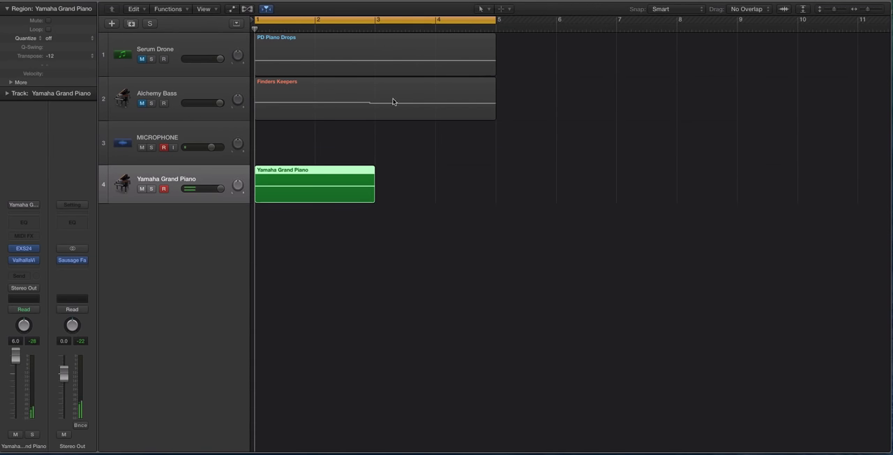
left_click(23, 260)
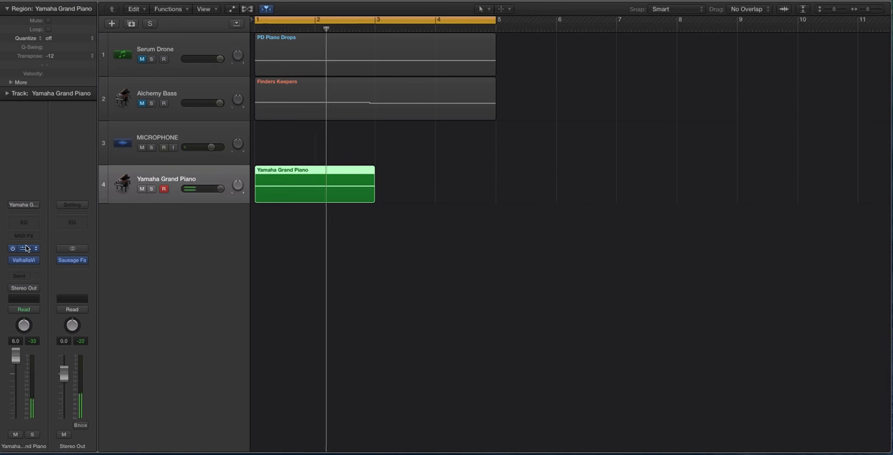
left_click(23, 249)
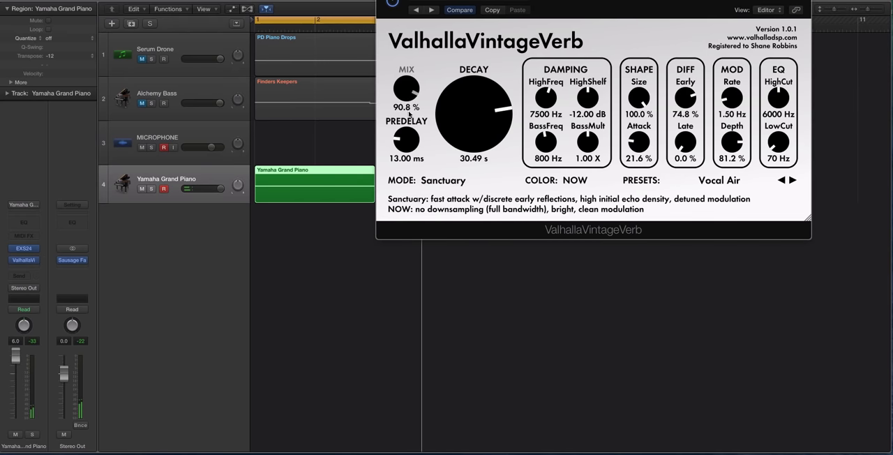
left_click_drag(406, 87, 407, 101)
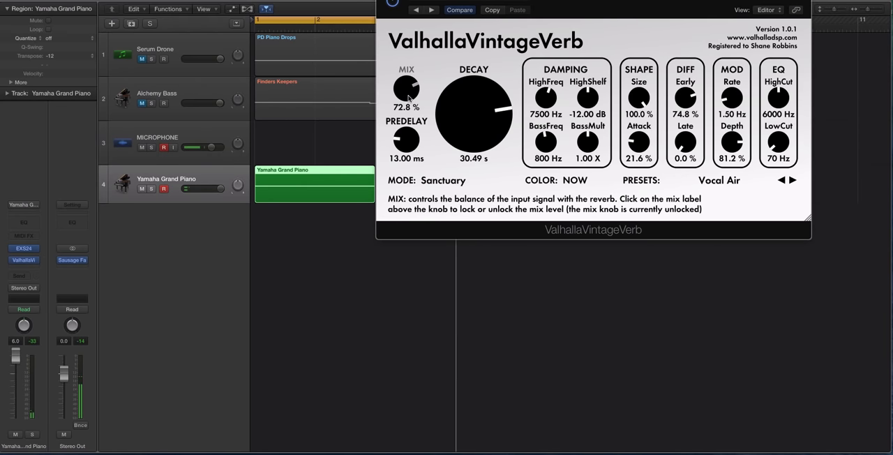
mouse_move(410, 140)
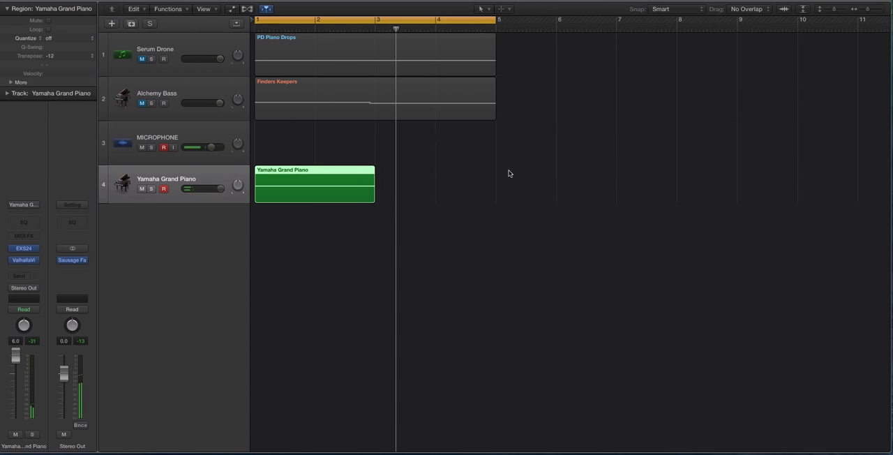
Step: Extend the cycle and piano region to bar 6 and bounce the track in place to Yamaha Grand Piano_bip_1
left_click_drag(499, 21, 534, 21)
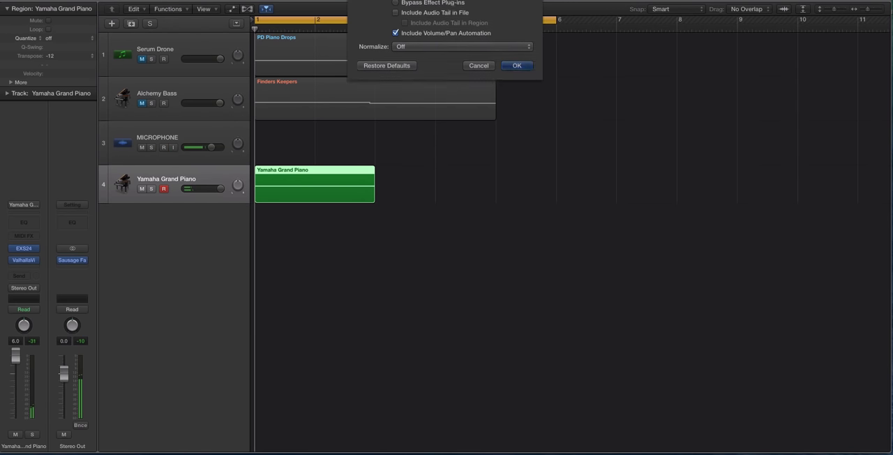
left_click(516, 65)
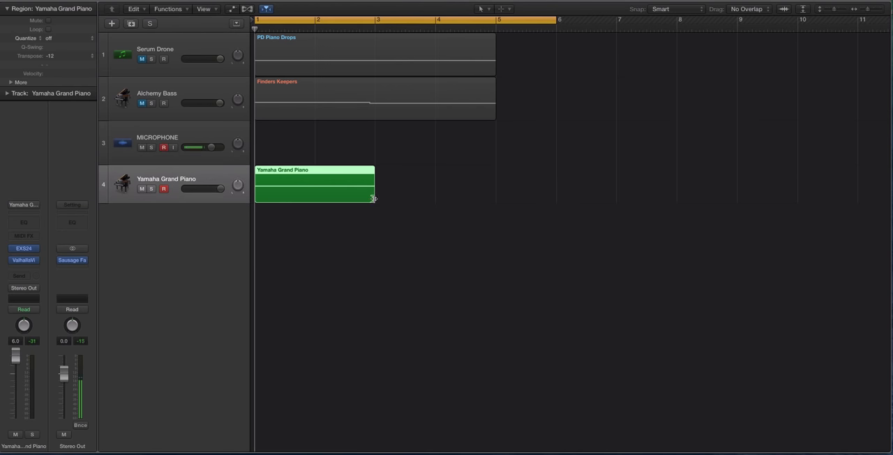
left_click_drag(374, 198, 554, 196)
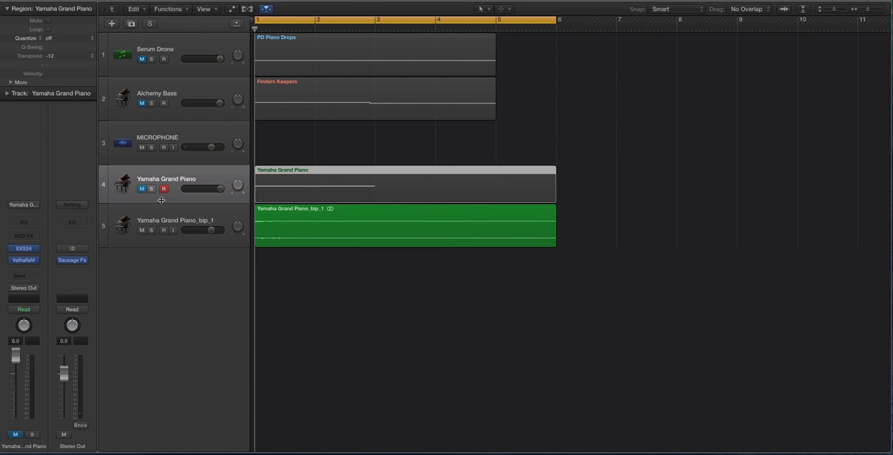
left_click(175, 225)
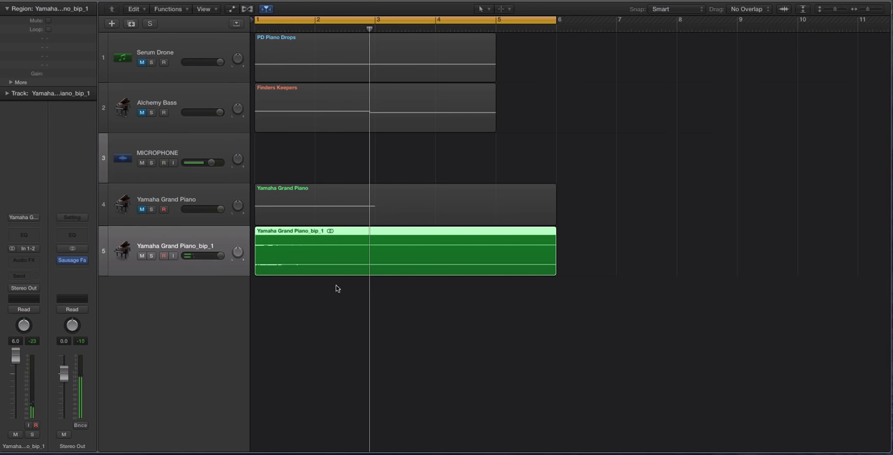
Step: Duplicate the Serum Drone track with the same settings and bring up Serum on the new track
left_click(174, 158)
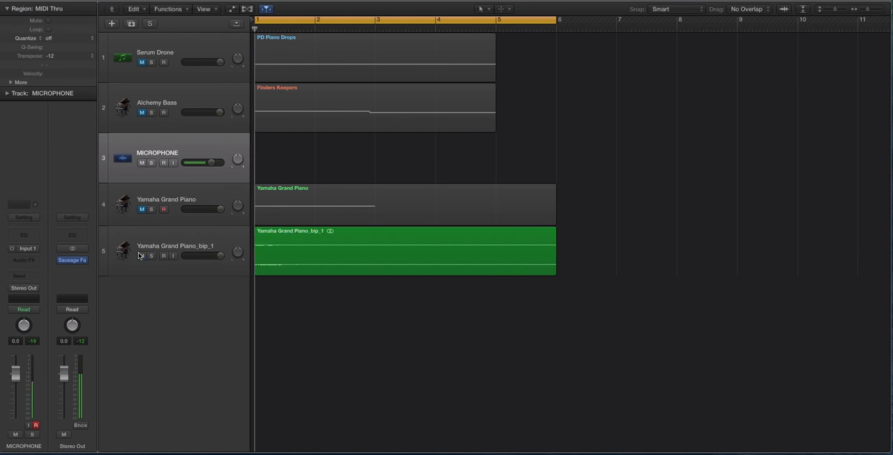
left_click(174, 57)
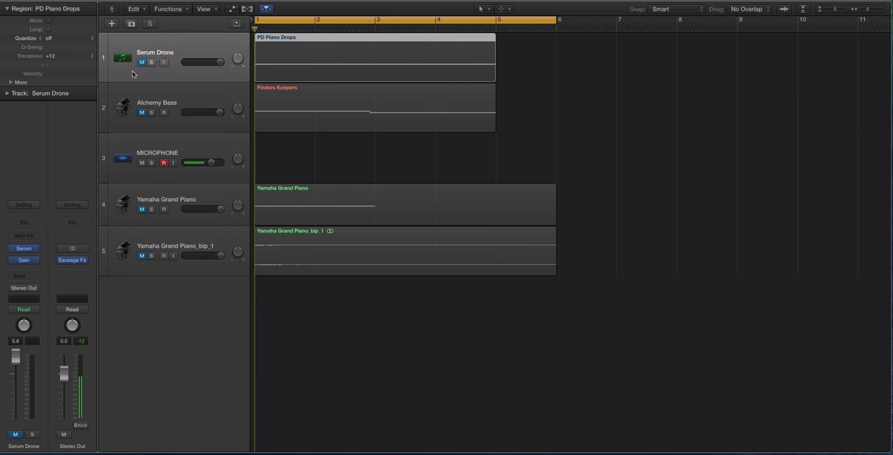
left_click(375, 57)
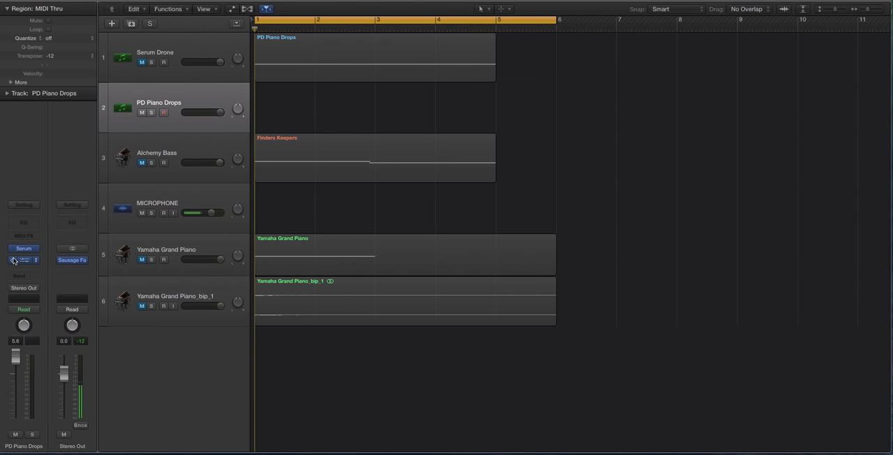
left_click(23, 248)
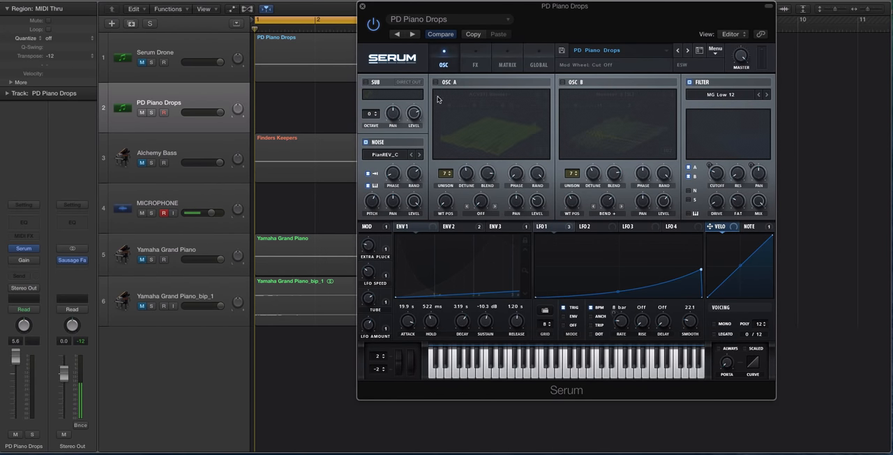
Step: Reset the new Serum to its Init preset and reveal the Serum Presets folder
left_click(365, 142)
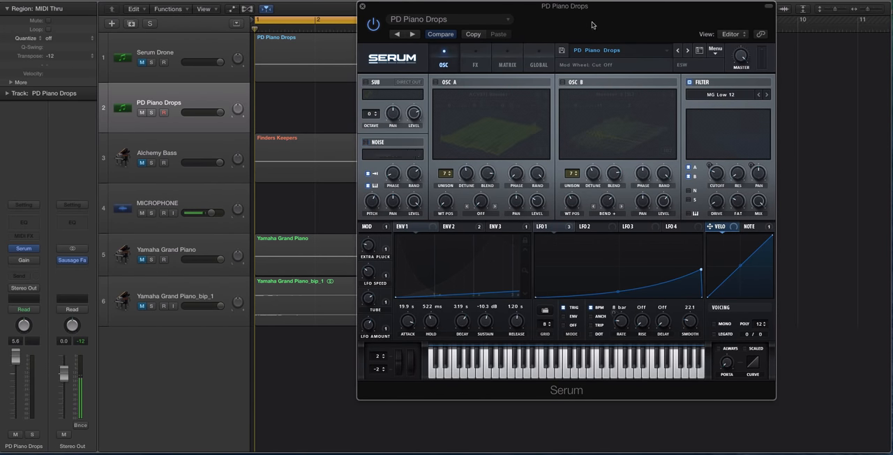
left_click(715, 49)
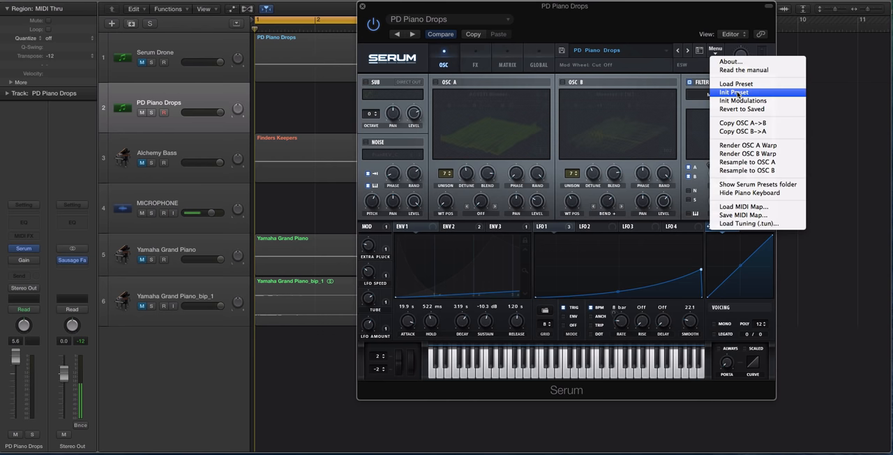
left_click(734, 92)
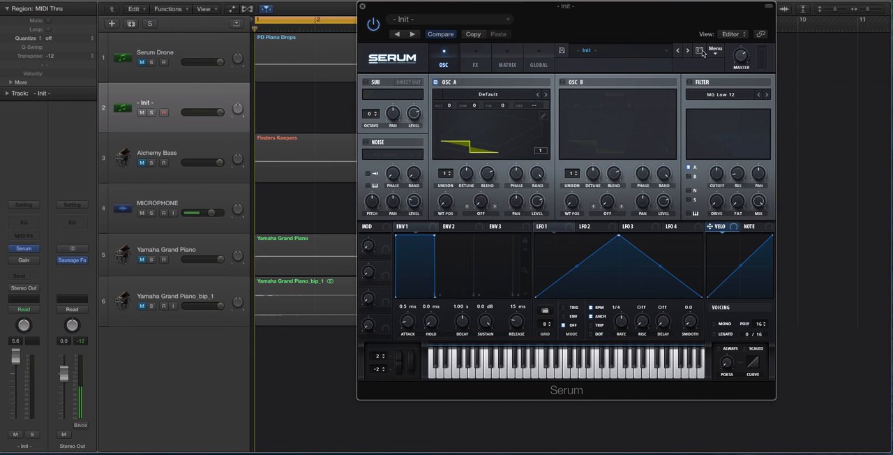
left_click(715, 51)
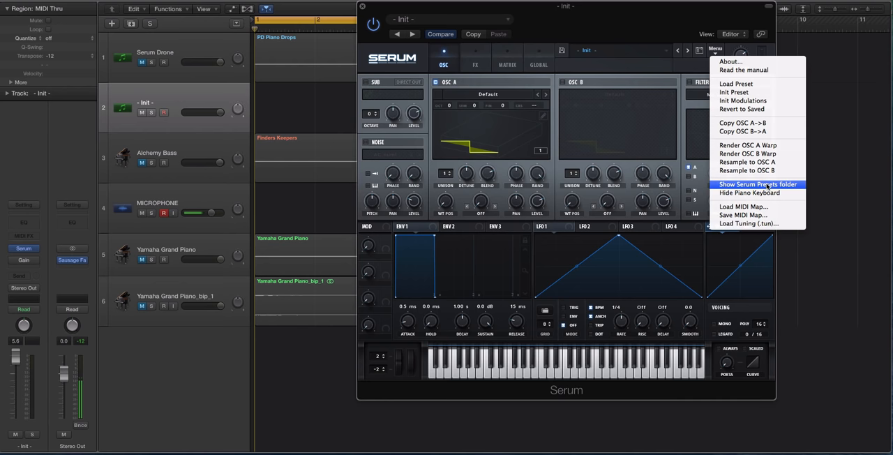
left_click(757, 184)
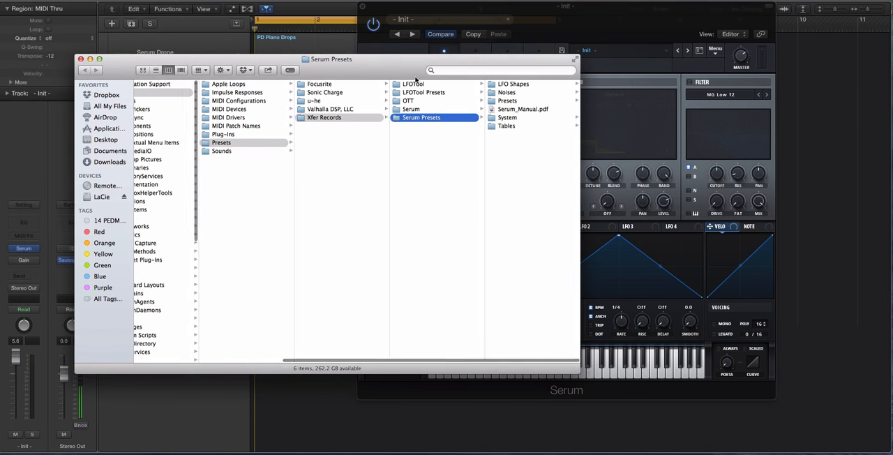
Step: Close the Finder window showing the Serum Presets folder
left_click(507, 92)
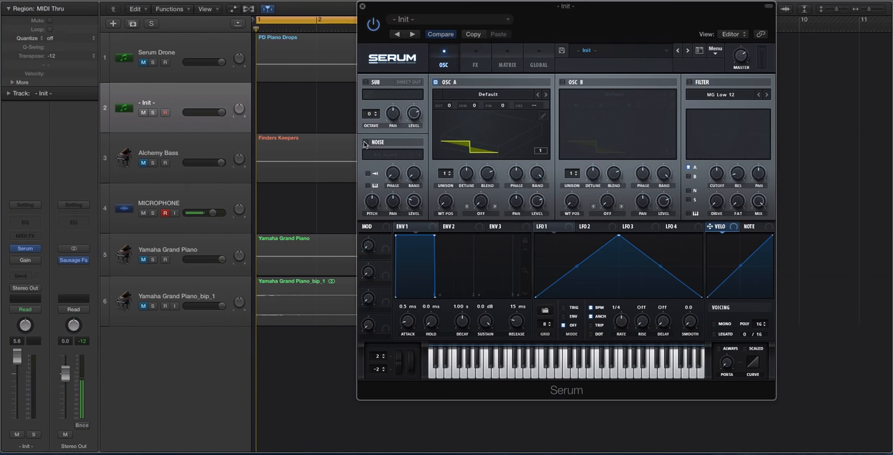
Step: Enable the noise oscillator with the Drone2Piano_C4 sample, lower the track fader and change playback mode
left_click(392, 154)
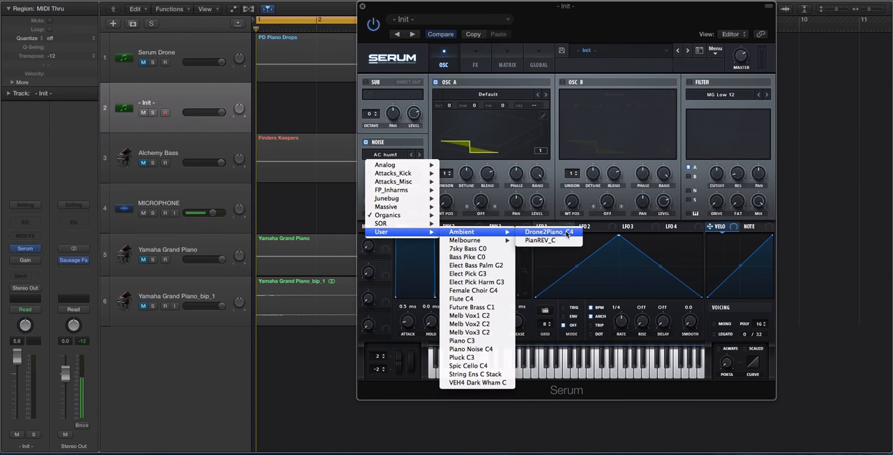
left_click(550, 232)
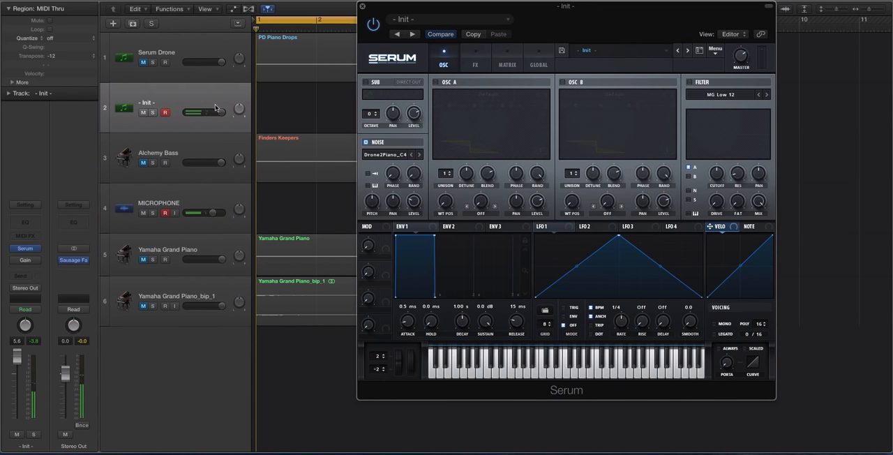
left_click_drag(209, 112, 189, 112)
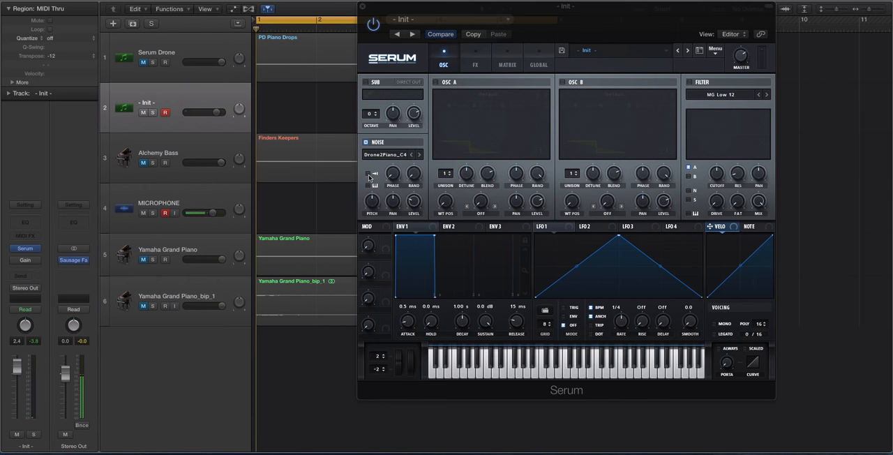
left_click(368, 173)
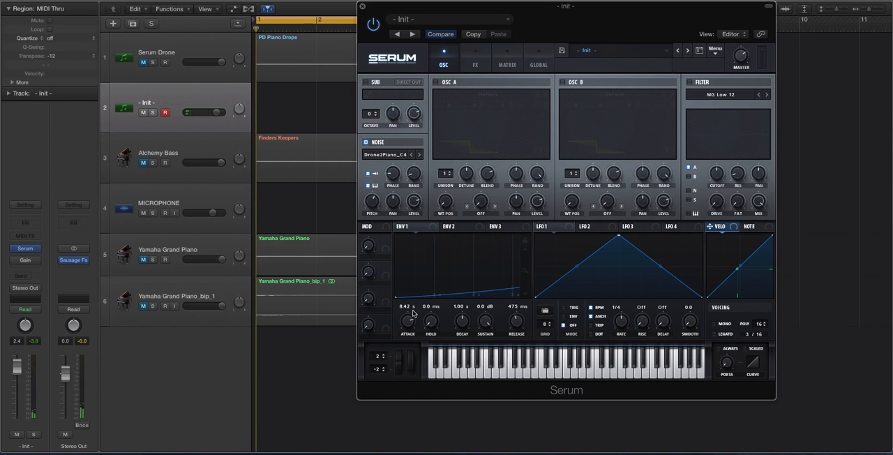
Step: Raise ENV1 attack to about 8 seconds and lengthen its release
left_click_drag(408, 321, 409, 318)
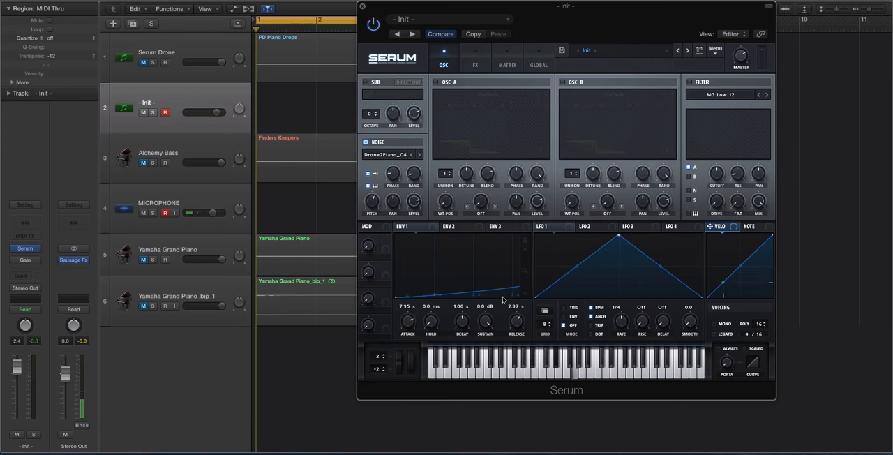
left_click_drag(516, 321, 517, 314)
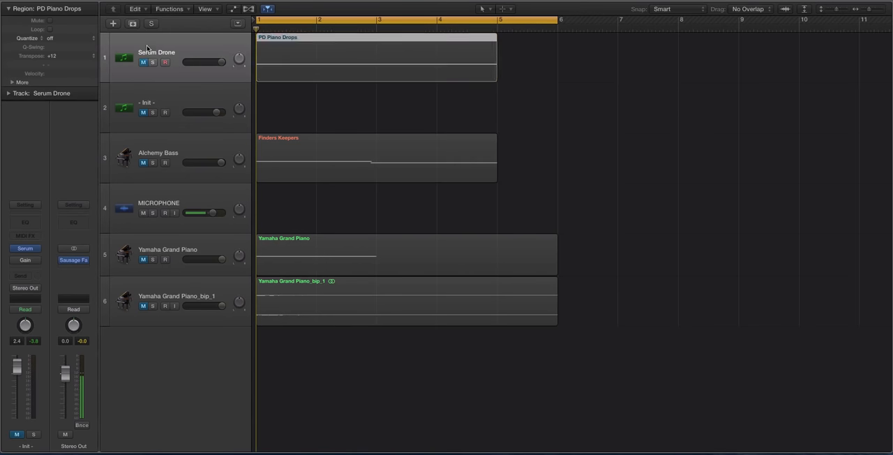
Step: Load the Drone2Piano_C4 noise sample in Serum and return to the OSC view
left_click(377, 55)
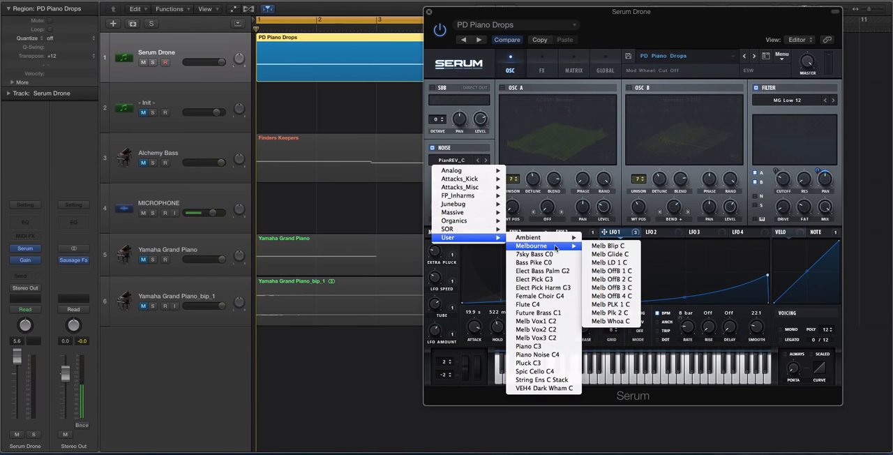
mouse_move(528, 237)
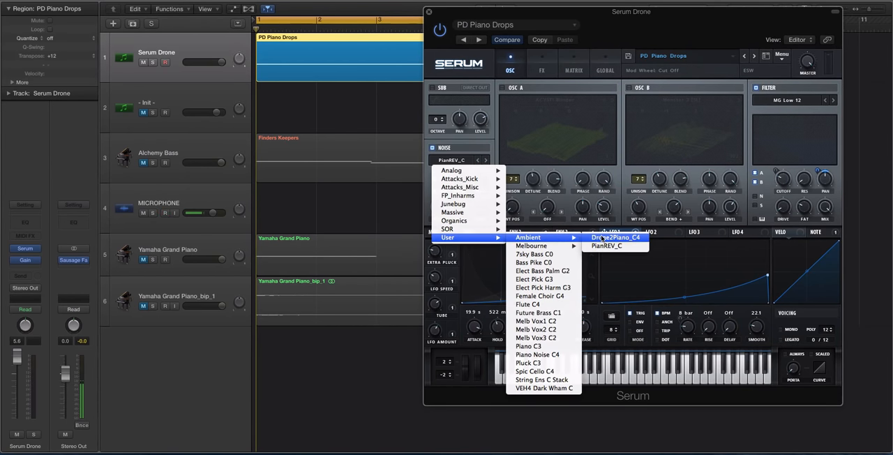
left_click(614, 238)
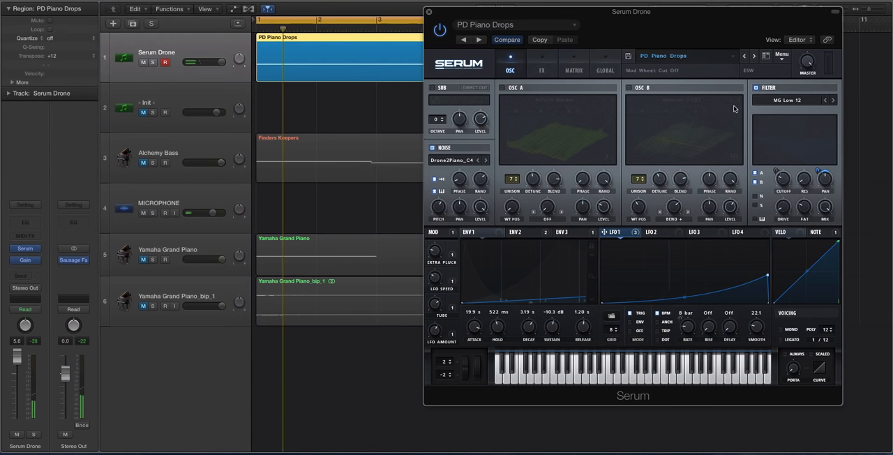
left_click(542, 63)
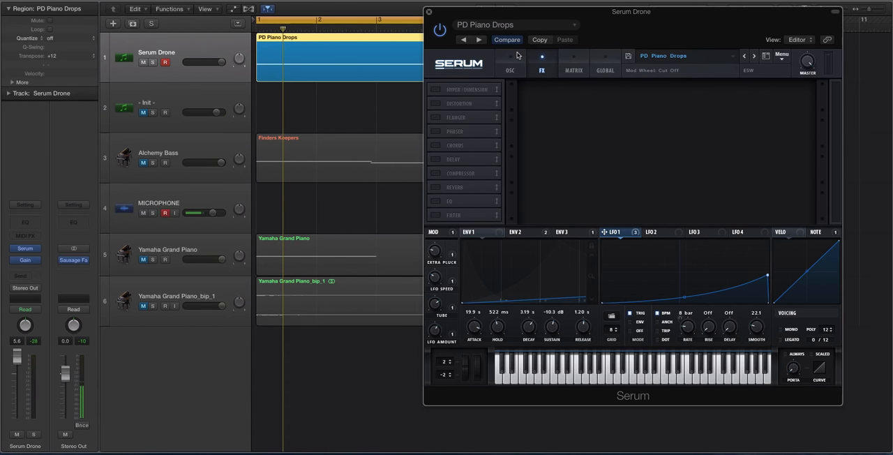
left_click(510, 63)
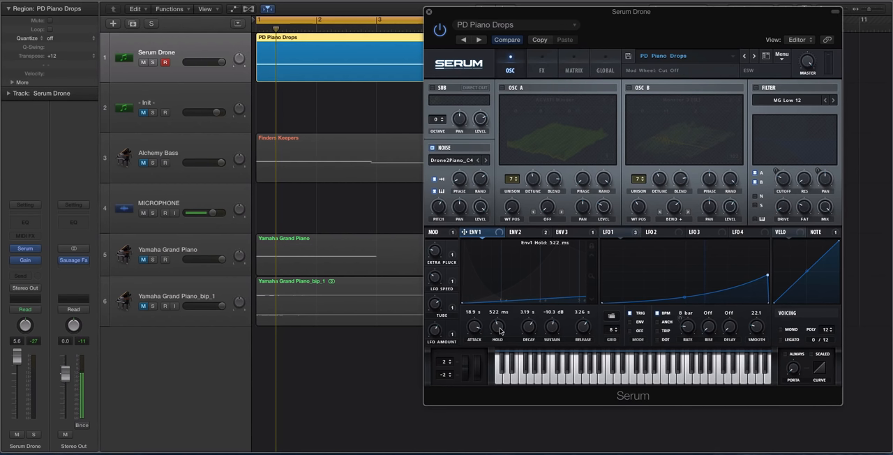
Step: Drag ENV 1 to about 22.6 s attack, 4.25 s hold and 3.64 s release
left_click_drag(497, 324, 498, 336)
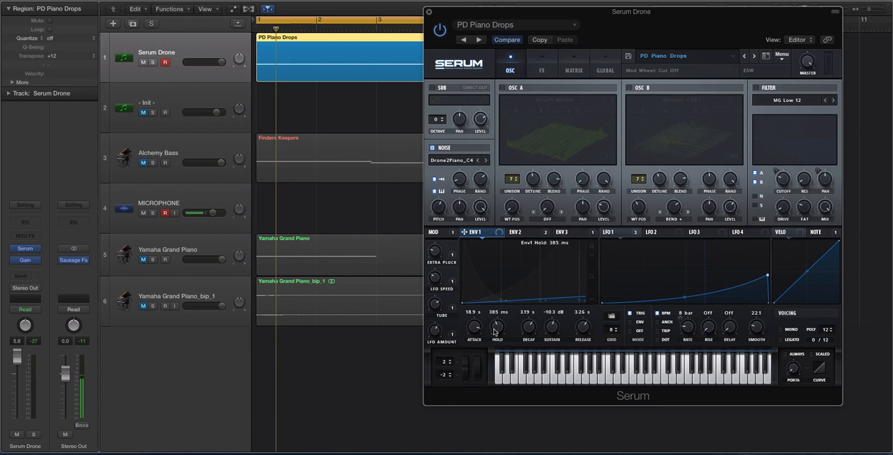
left_click_drag(498, 327, 498, 317)
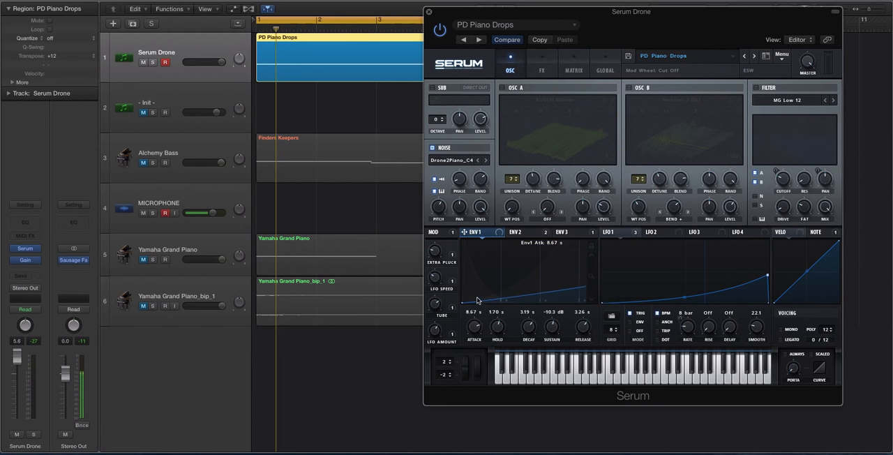
left_click_drag(478, 288, 478, 302)
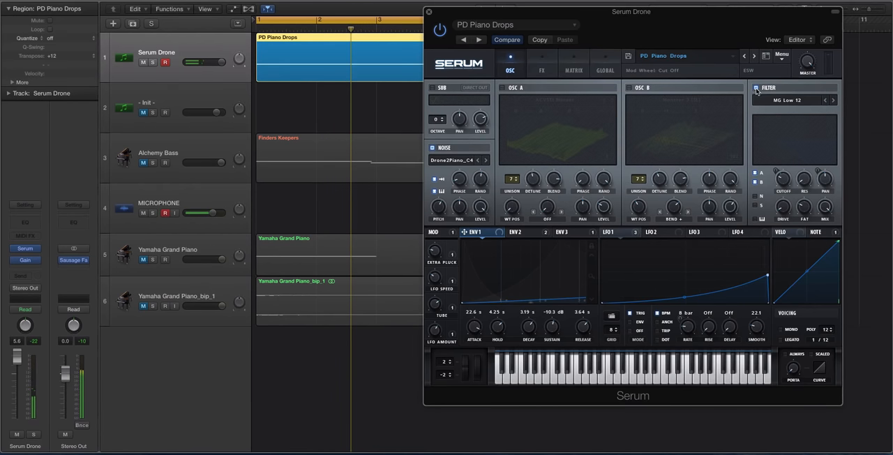
Step: Enable the MG Low 12 low-pass filter and OSC A's ACVSTI Blinder wavetable, muting Noise
left_click(788, 99)
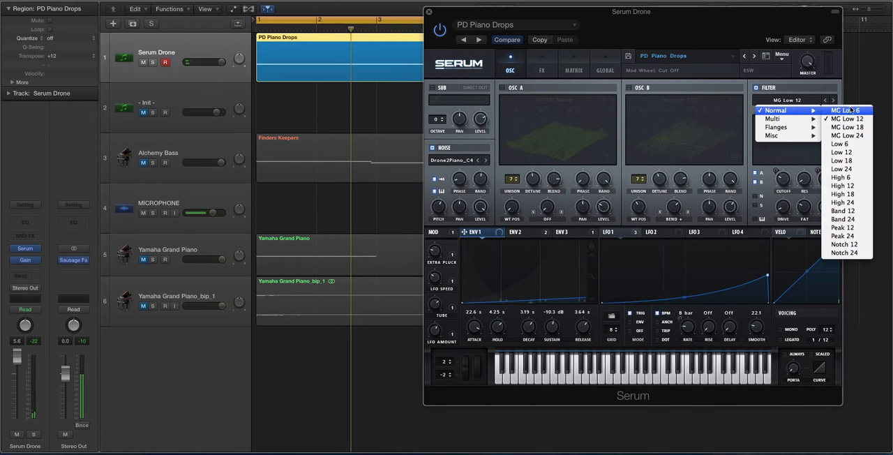
left_click(847, 118)
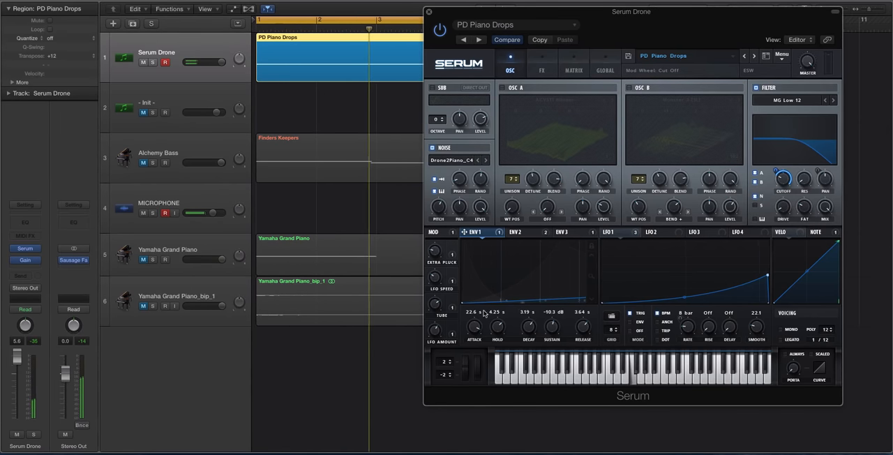
right_click(782, 180)
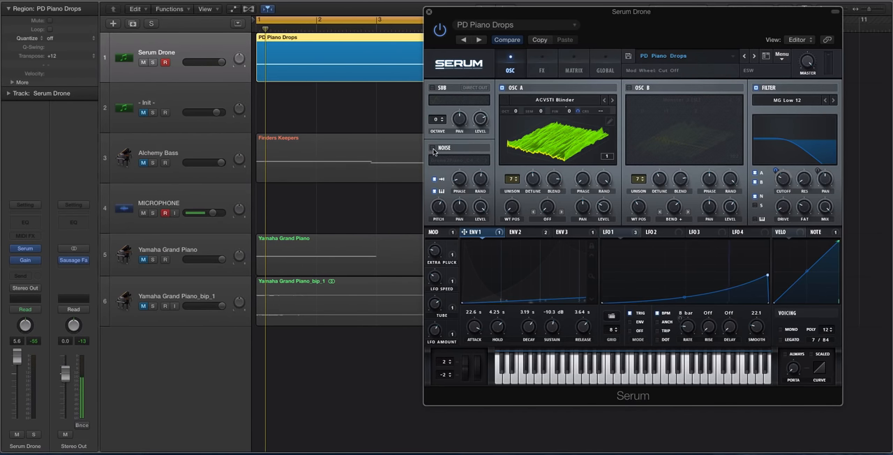
mouse_move(444, 148)
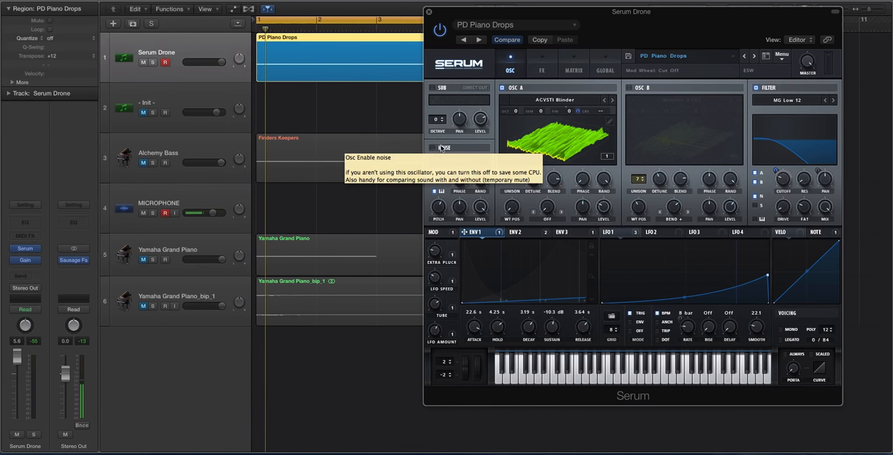
Step: Re-enable the Noise layer, adjust the drone's volume and set attack 15.1 s, release 3 s
left_click(432, 147)
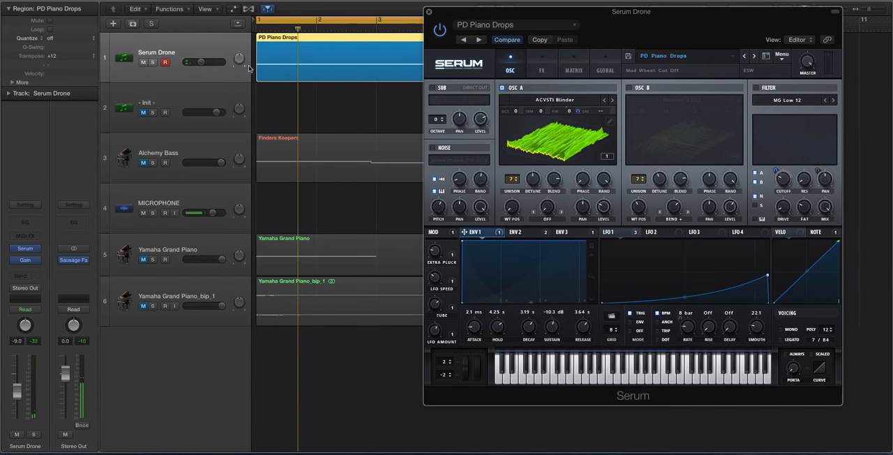
left_click_drag(202, 62, 209, 62)
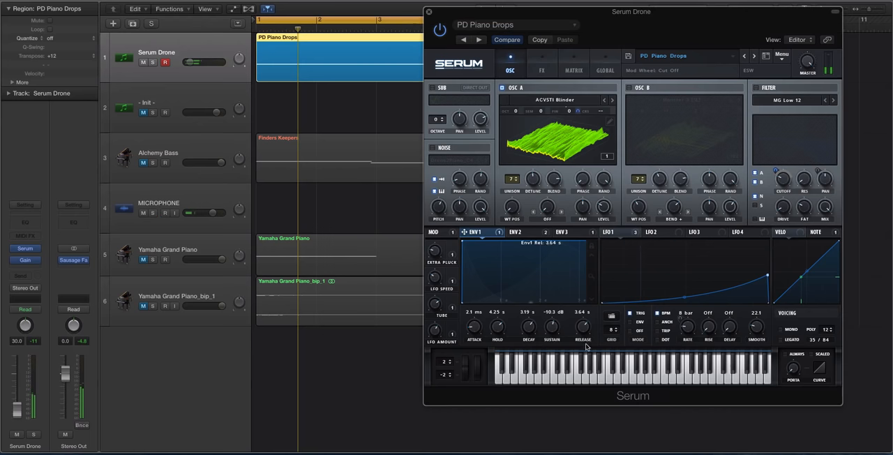
left_click_drag(583, 326, 586, 349)
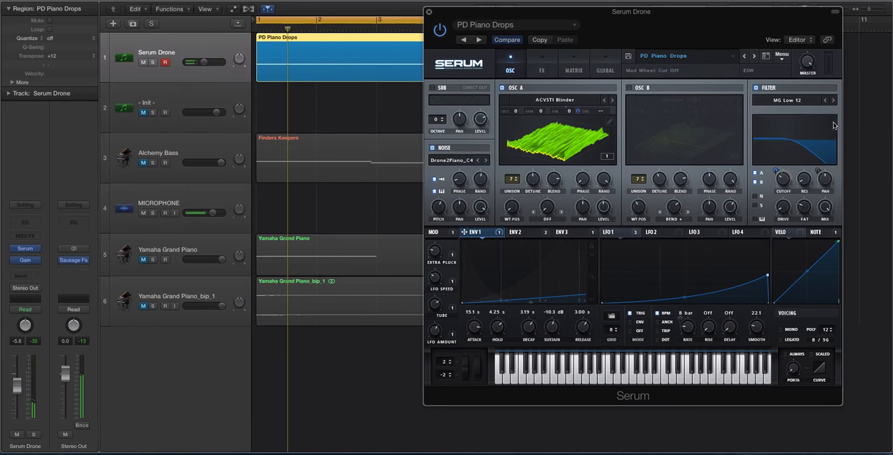
Step: Switch on Tube distortion, delay, reverb and EQ in Serum's FX rack
left_click(542, 64)
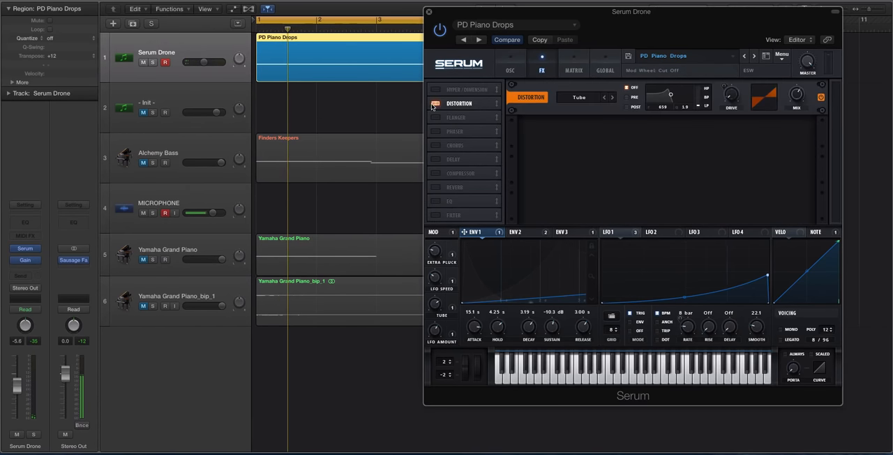
left_click(453, 159)
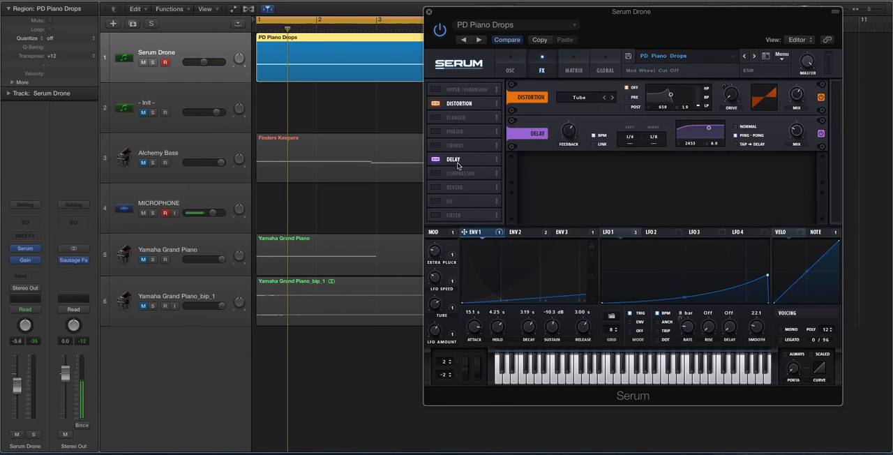
left_click(454, 187)
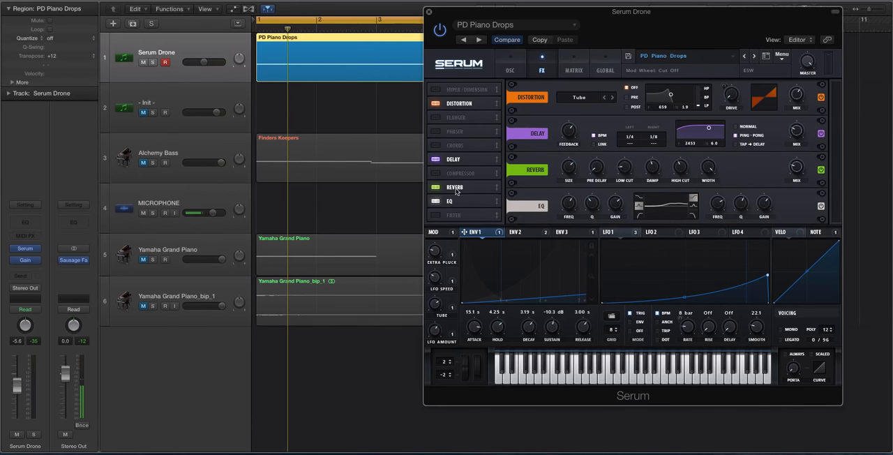
left_click(510, 63)
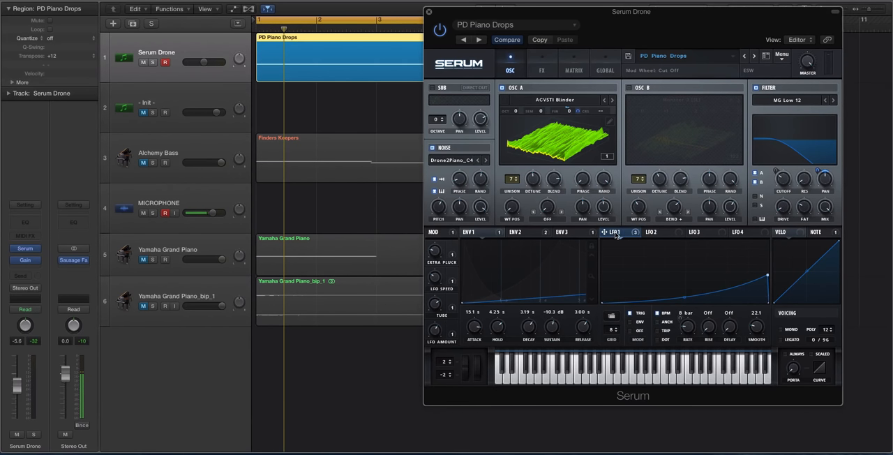
mouse_move(693, 309)
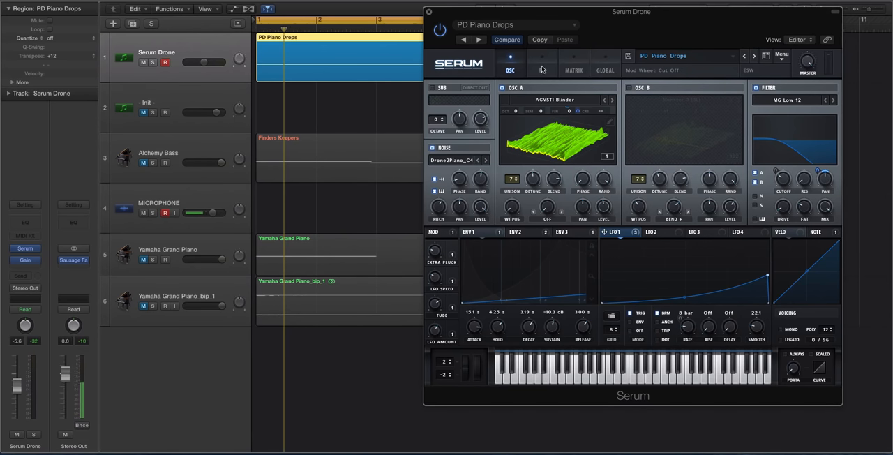
Step: View the matrix routing LFO 1 to master tuning and Env 1 to filter cutoff
left_click(573, 69)
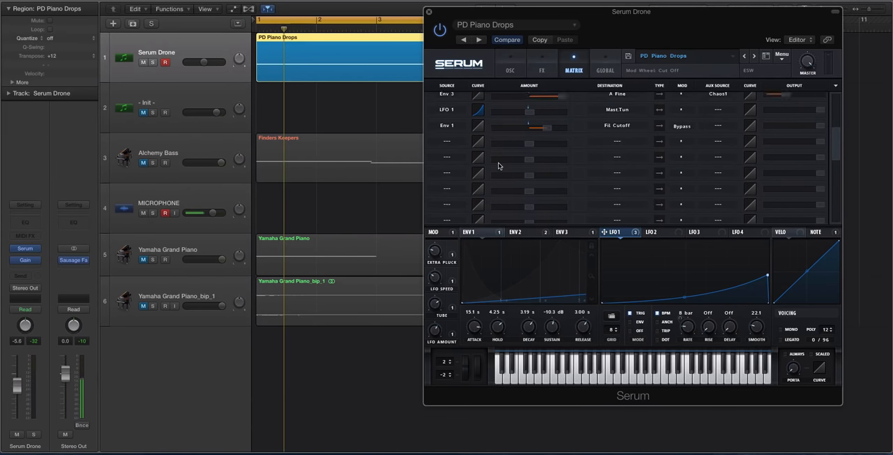
left_click(447, 142)
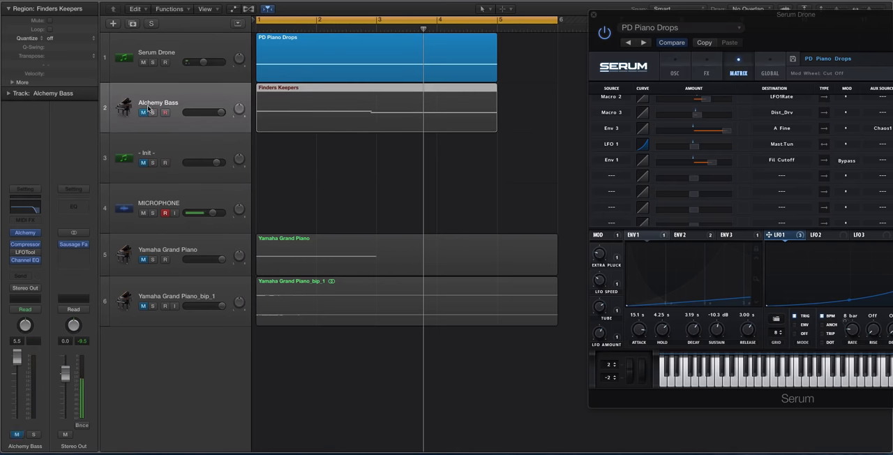
Step: Balance Serum Drone's volume against Alchemy Bass and raise ENV 1 attack to about 20 s
left_click(377, 108)
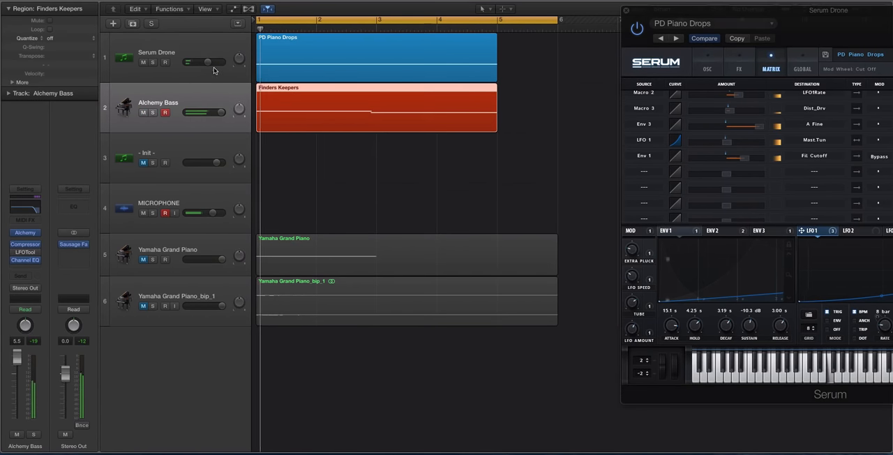
left_click_drag(207, 62, 200, 62)
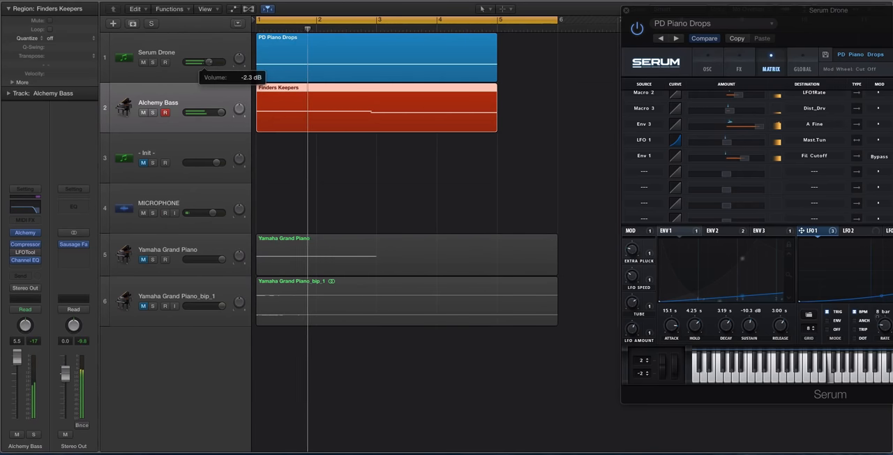
left_click_drag(203, 62, 215, 62)
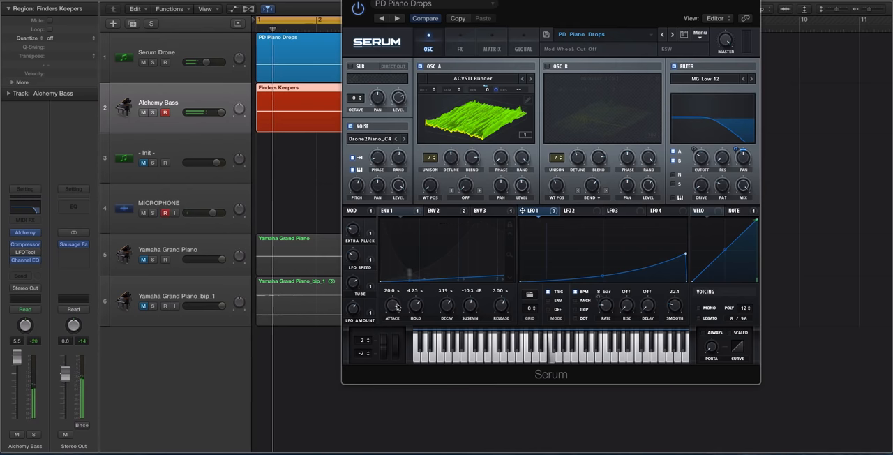
left_click_drag(415, 305, 419, 321)
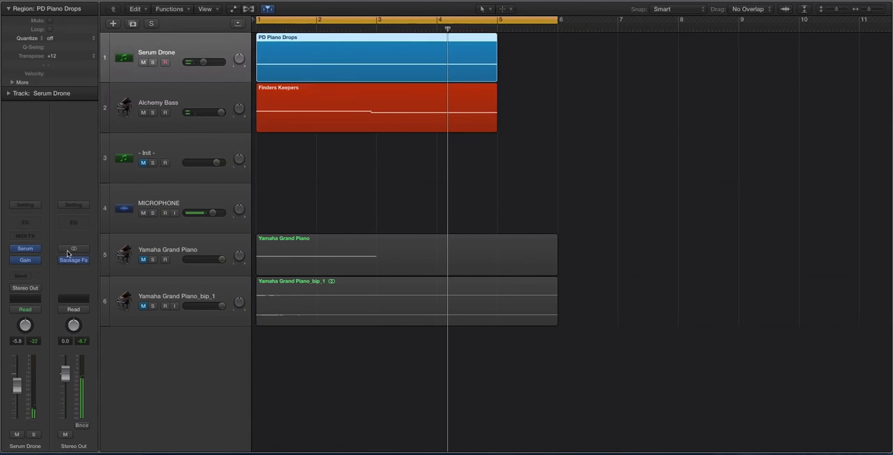
left_click(24, 249)
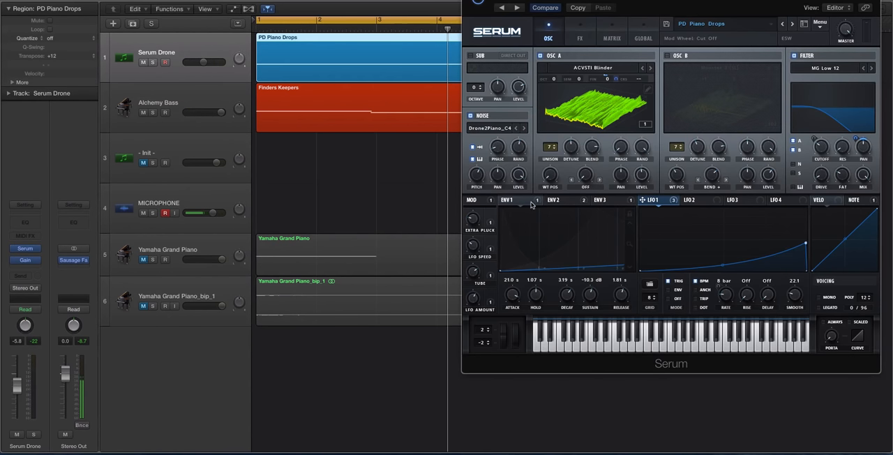
left_click(606, 200)
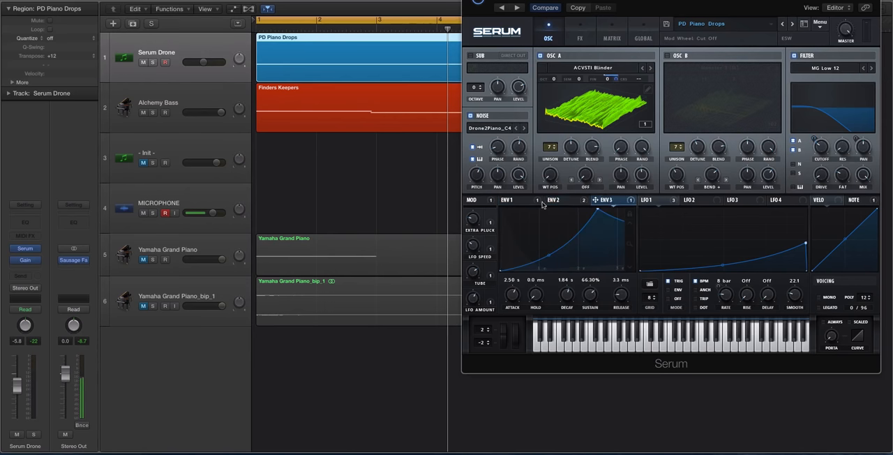
left_click(506, 201)
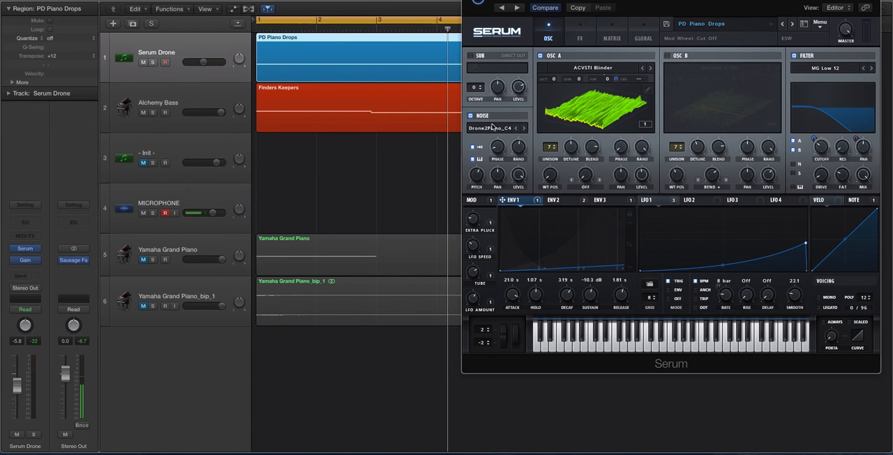
mouse_move(472, 116)
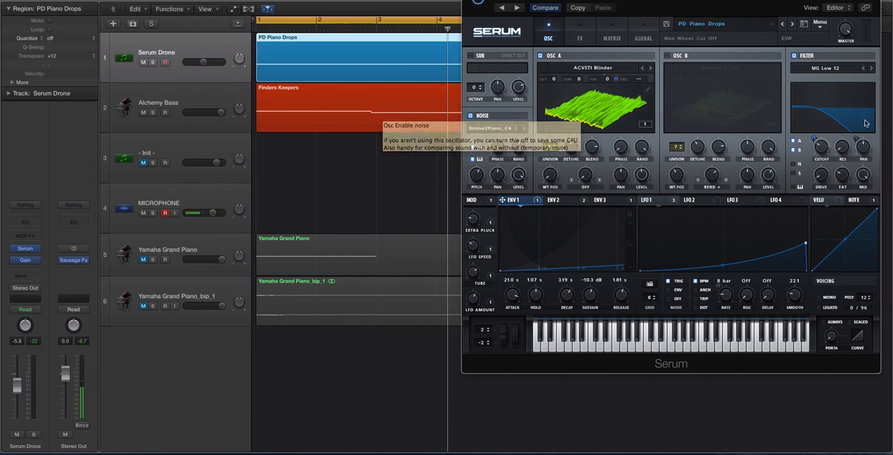
left_click(827, 68)
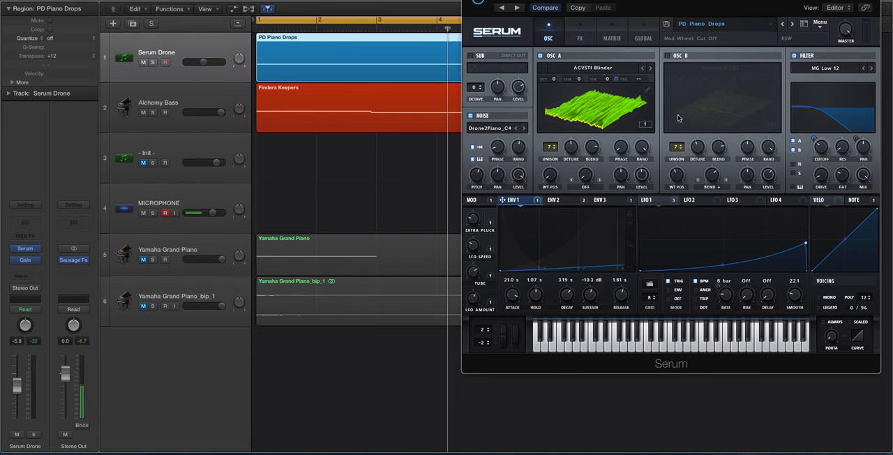
mouse_move(666, 133)
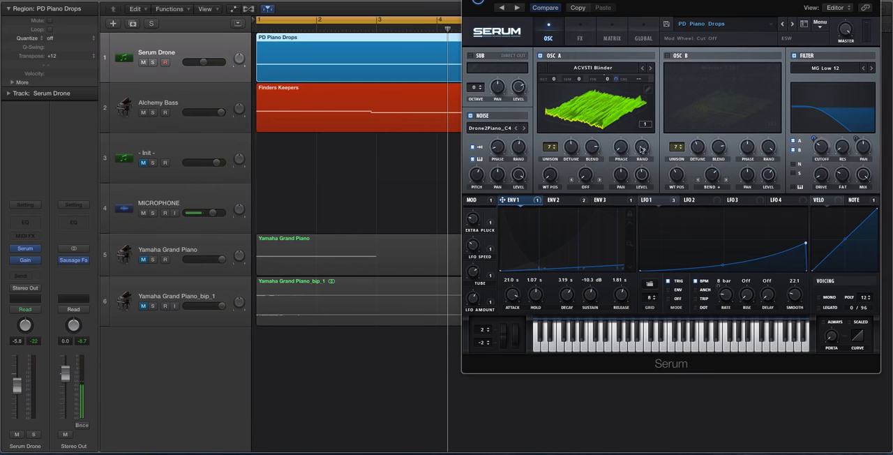
left_click(165, 213)
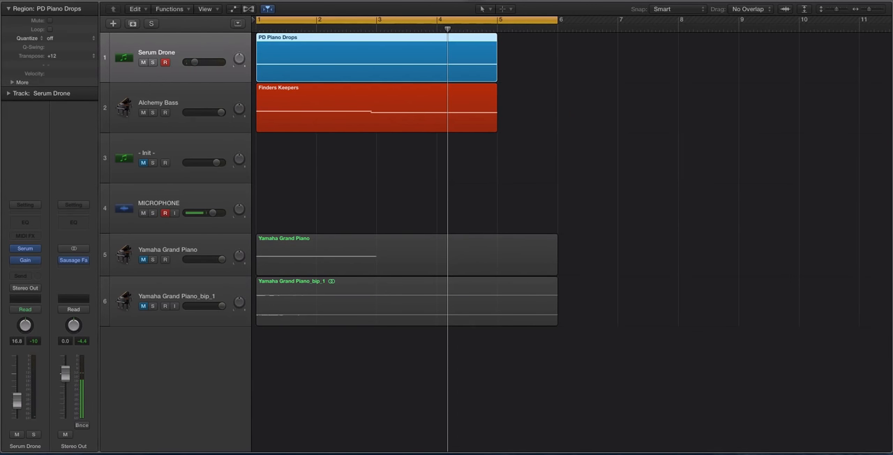
left_click(165, 212)
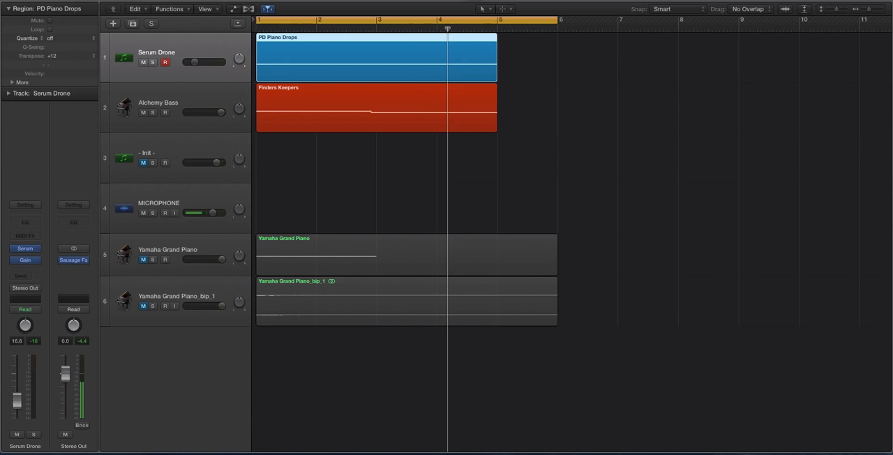